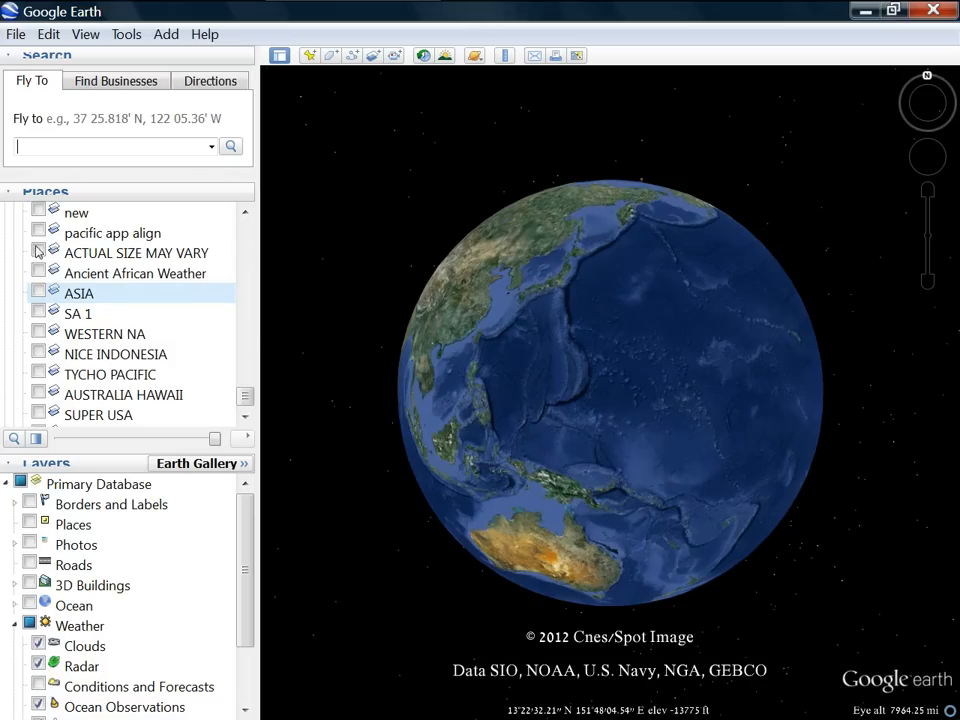
Turn on the 'pacific app align' moon overlay and rotate the globe toward Asia
{"action": "left_click", "coordinate": [38, 232]}
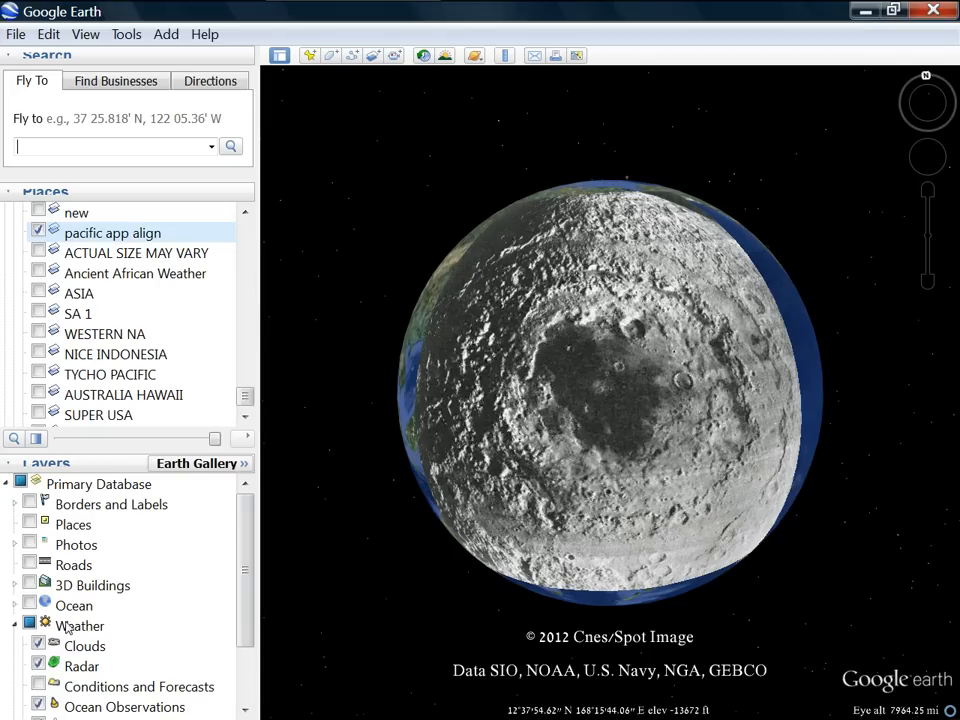
{"action": "left_click", "coordinate": [80, 624]}
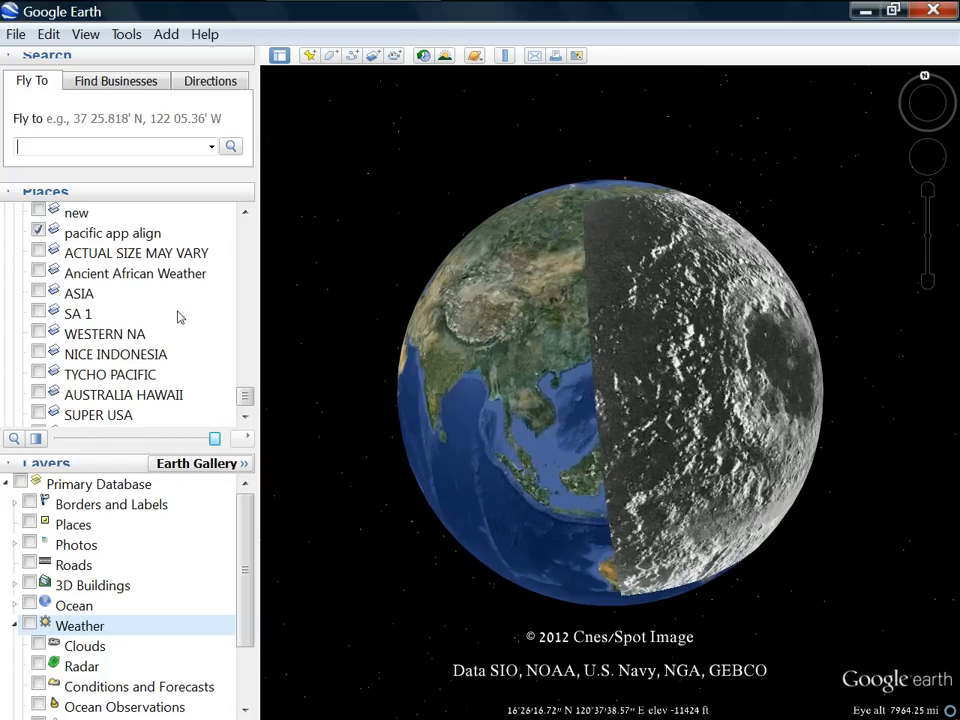
Fade the 'pacific app align' overlay to partial transparency with the slider
{"action": "left_click", "coordinate": [112, 232]}
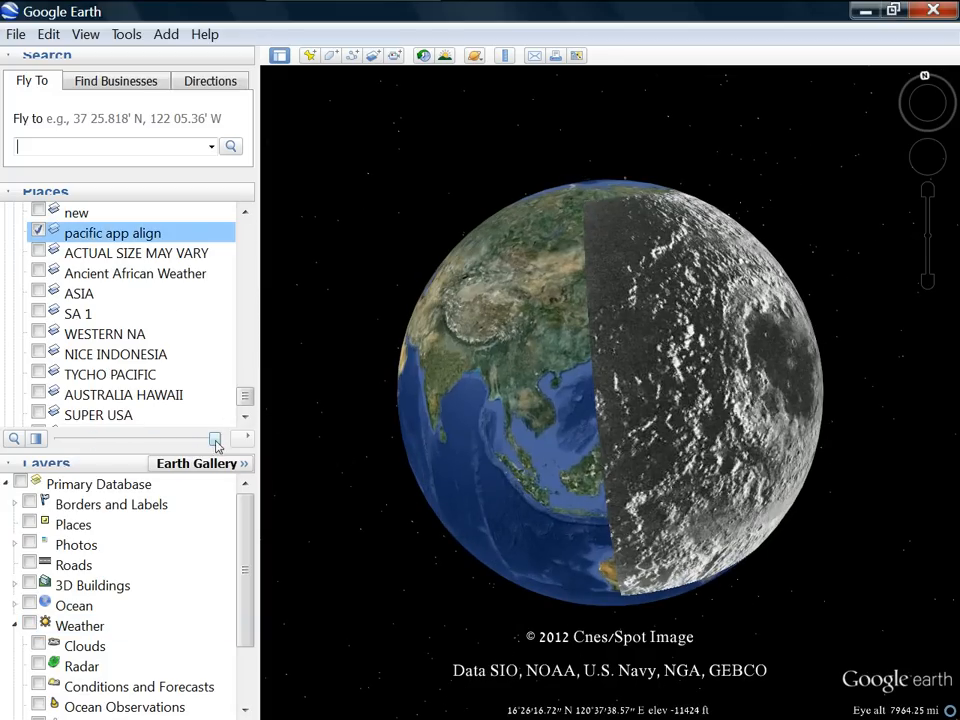
{"action": "left_click_drag", "start_coordinate": [216, 438], "coordinate": [130, 438]}
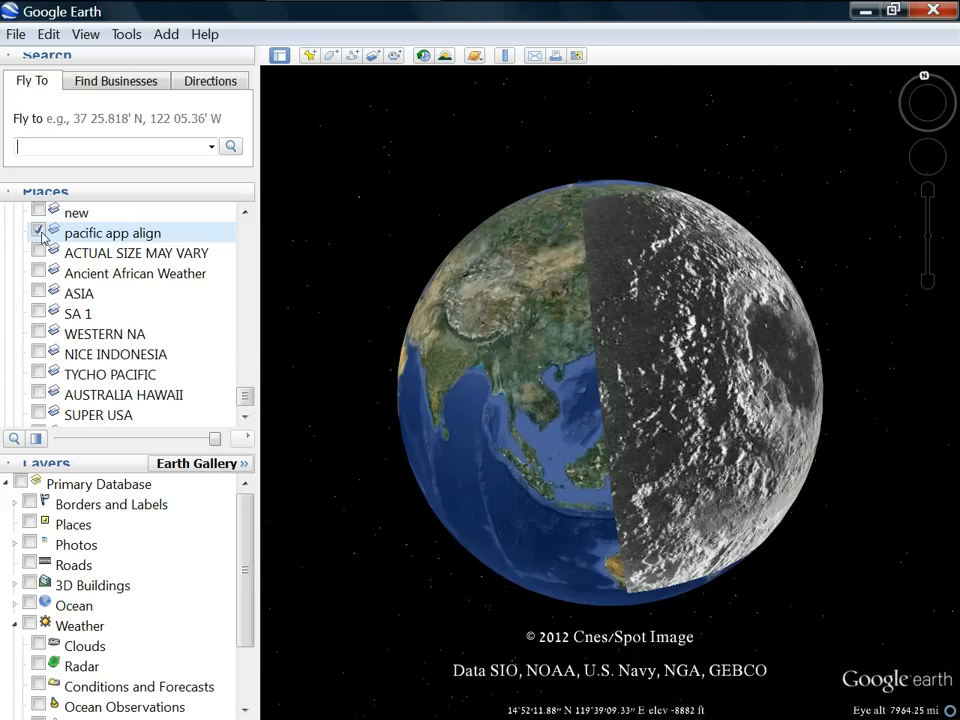
Hide the moon overlay and turn the globe across the western Pacific back to central Asia
{"action": "left_click", "coordinate": [40, 232]}
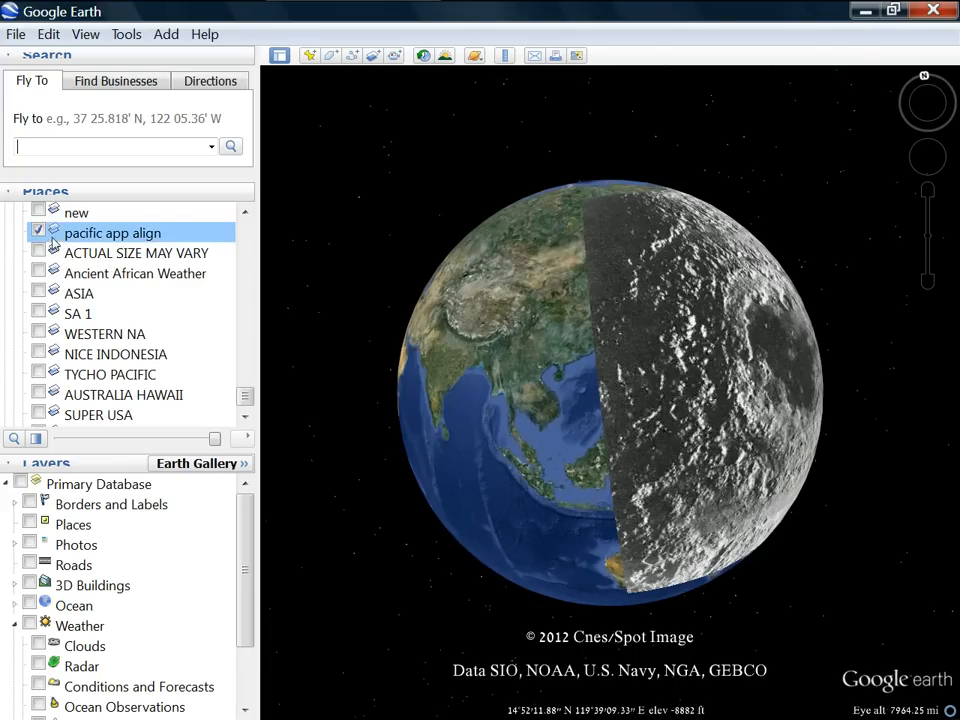
{"action": "left_click", "coordinate": [52, 244]}
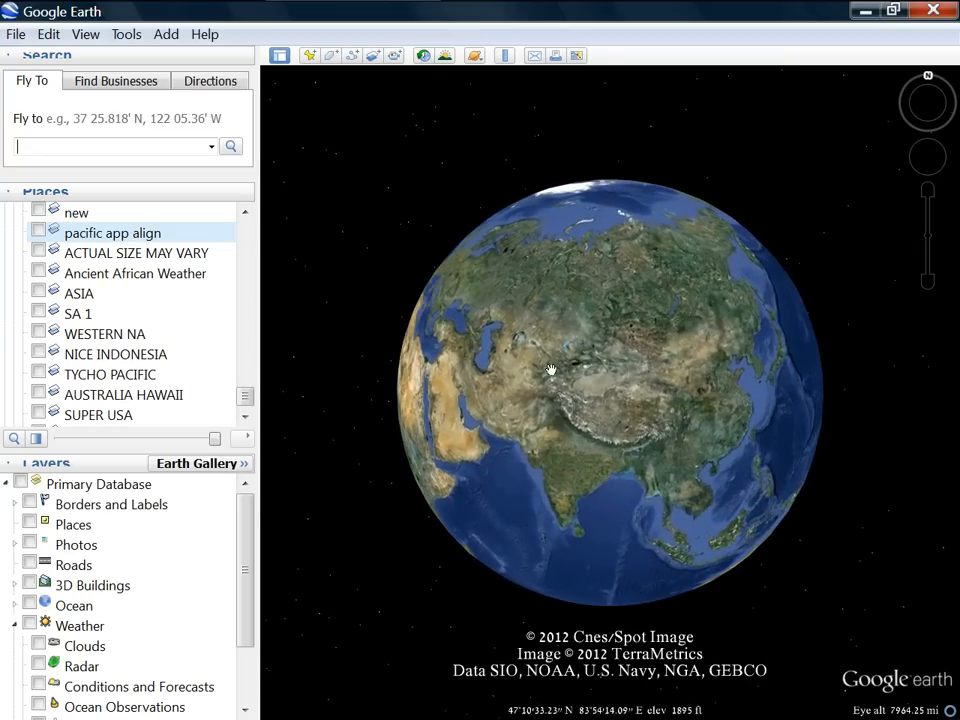
{"action": "left_click_drag", "start_coordinate": [550, 370], "coordinate": [720, 440]}
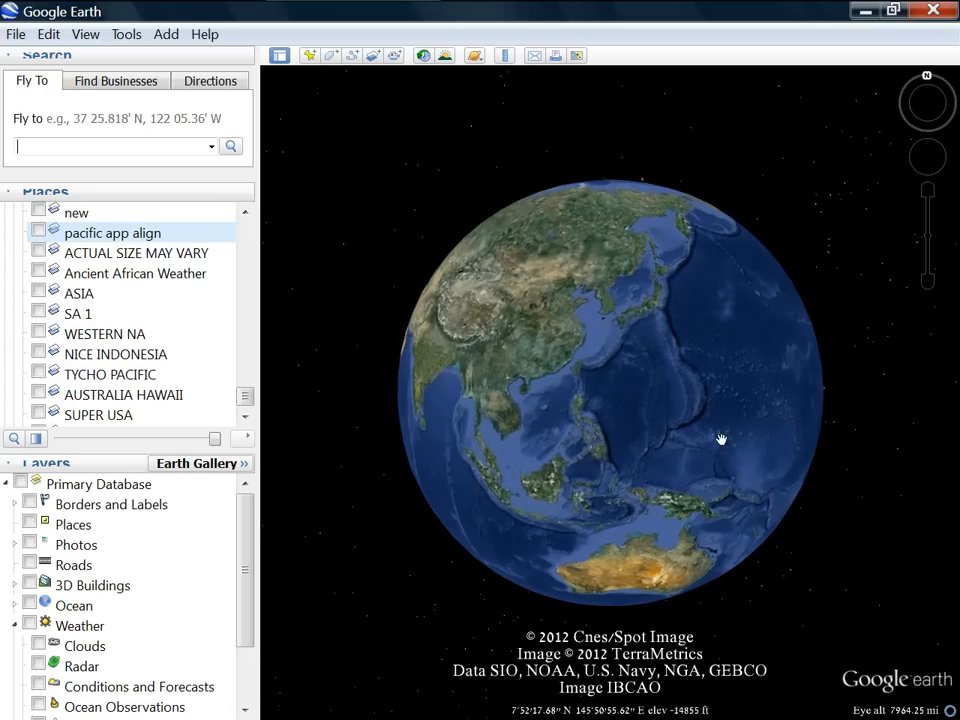
{"action": "left_click_drag", "start_coordinate": [720, 438], "coordinate": [416, 410]}
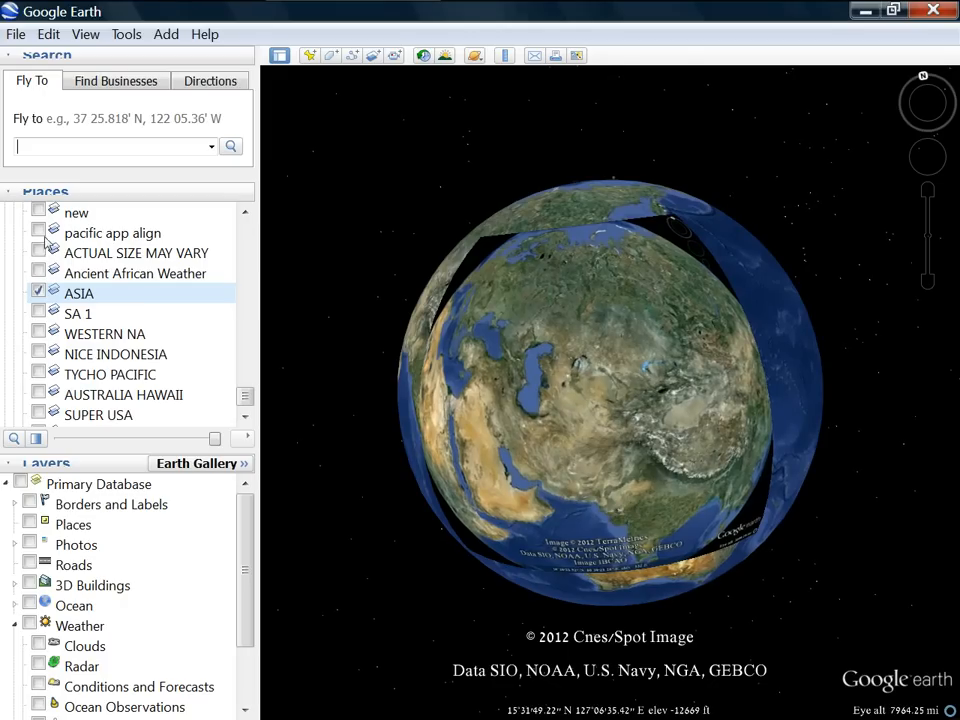
Select 'pacific app align' and switch on the Weather layer's clouds and radar
{"action": "left_click", "coordinate": [112, 232]}
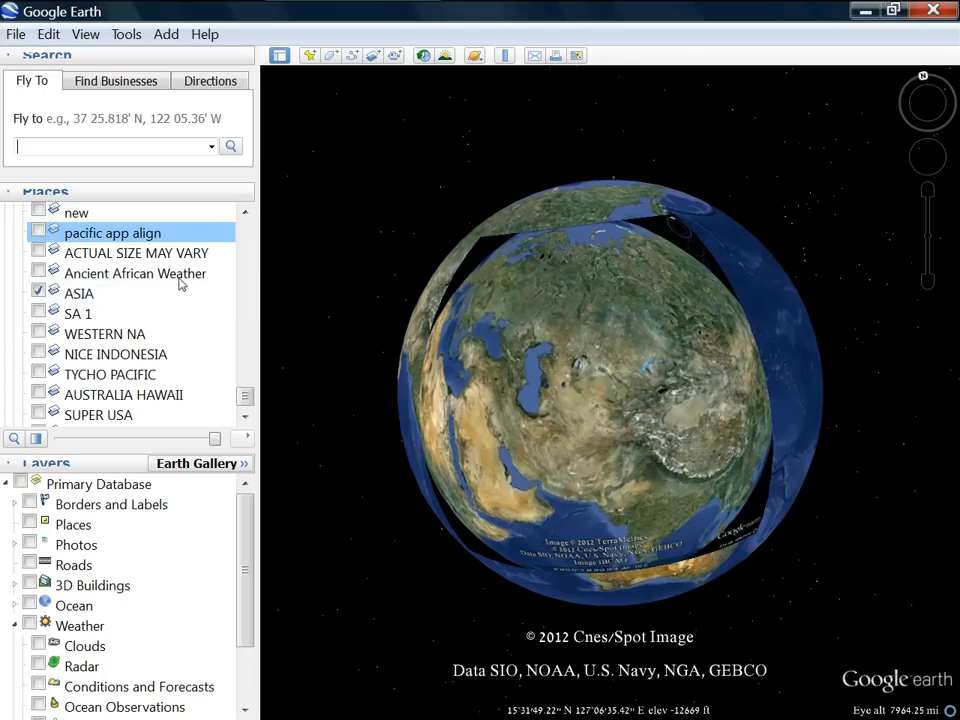
{"action": "left_click", "coordinate": [40, 232]}
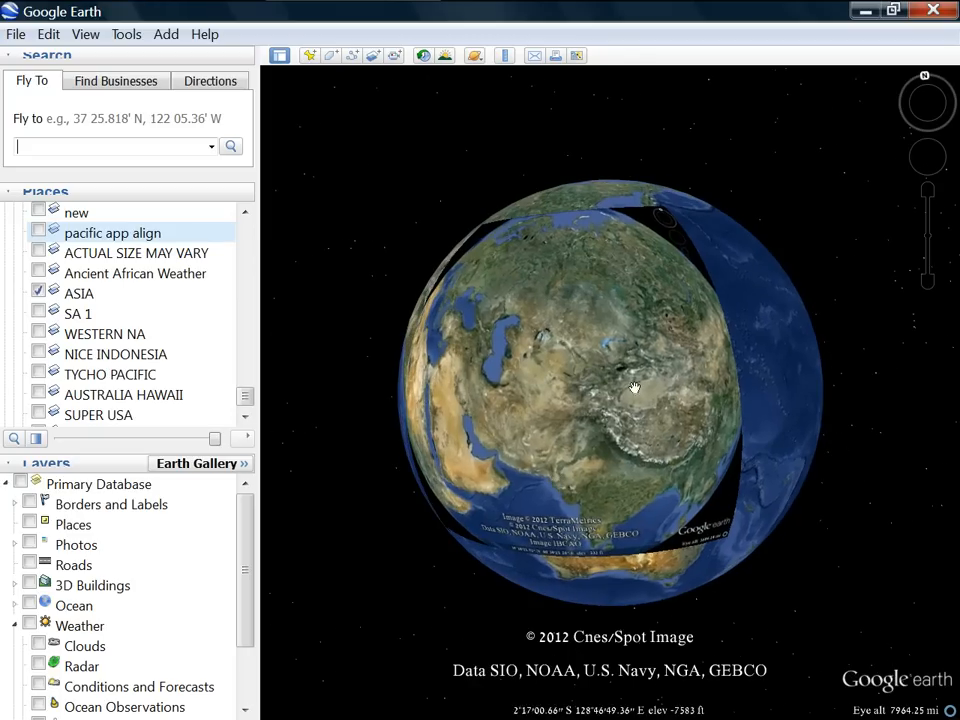
{"action": "left_click", "coordinate": [28, 624]}
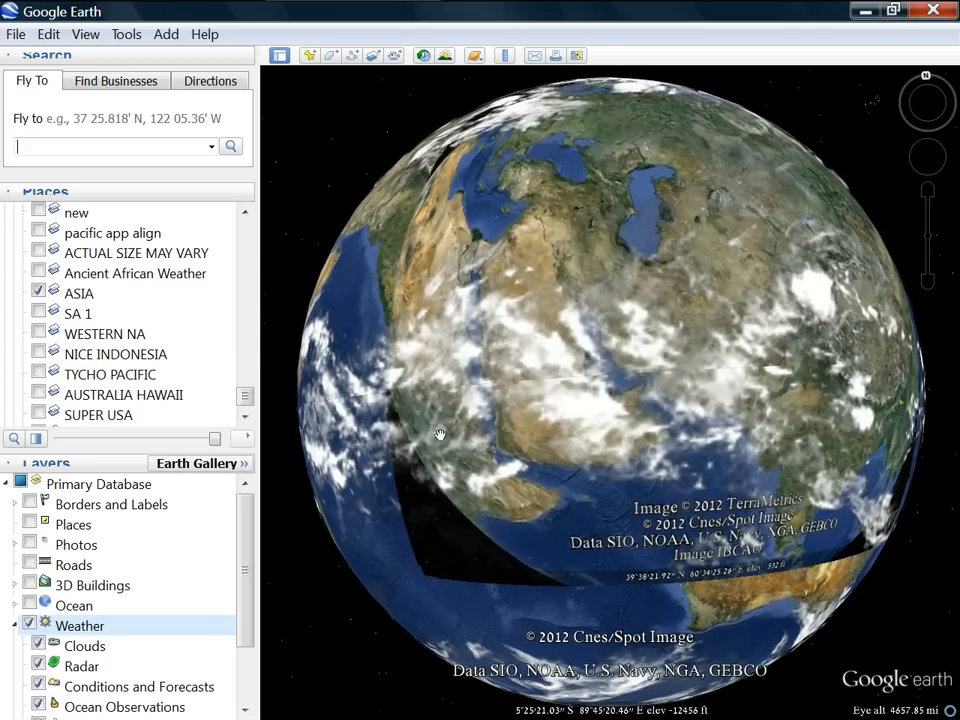
{"action": "left_click_drag", "start_coordinate": [440, 434], "coordinate": [438, 494]}
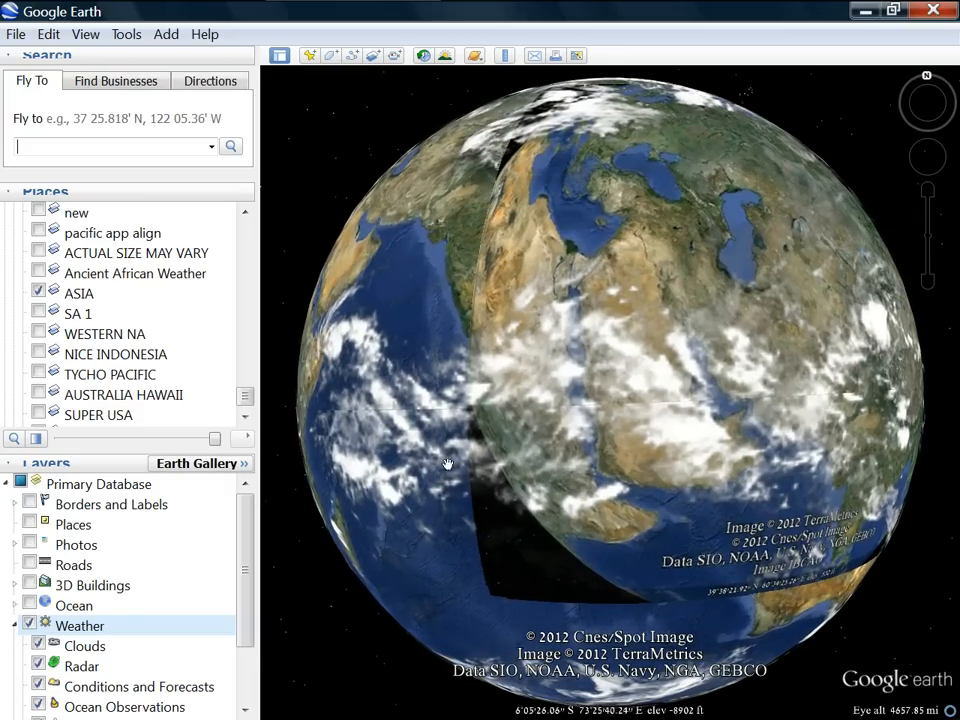
{"action": "left_click_drag", "start_coordinate": [450, 464], "coordinate": [588, 460]}
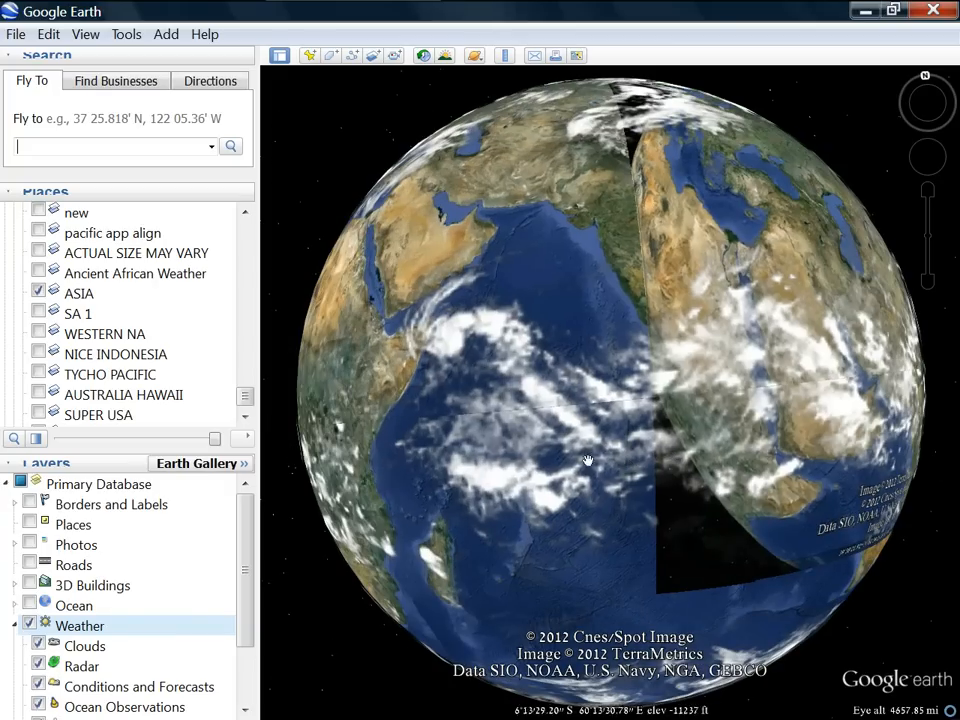
{"action": "mouse_move", "coordinate": [576, 456]}
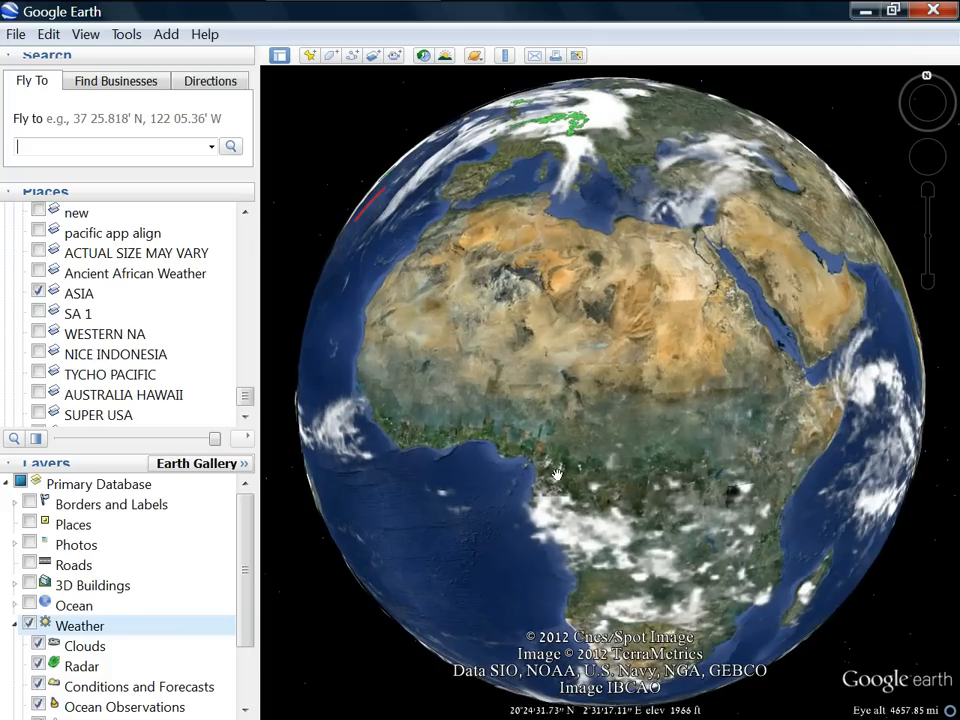
{"action": "left_click_drag", "start_coordinate": [556, 472], "coordinate": [696, 488]}
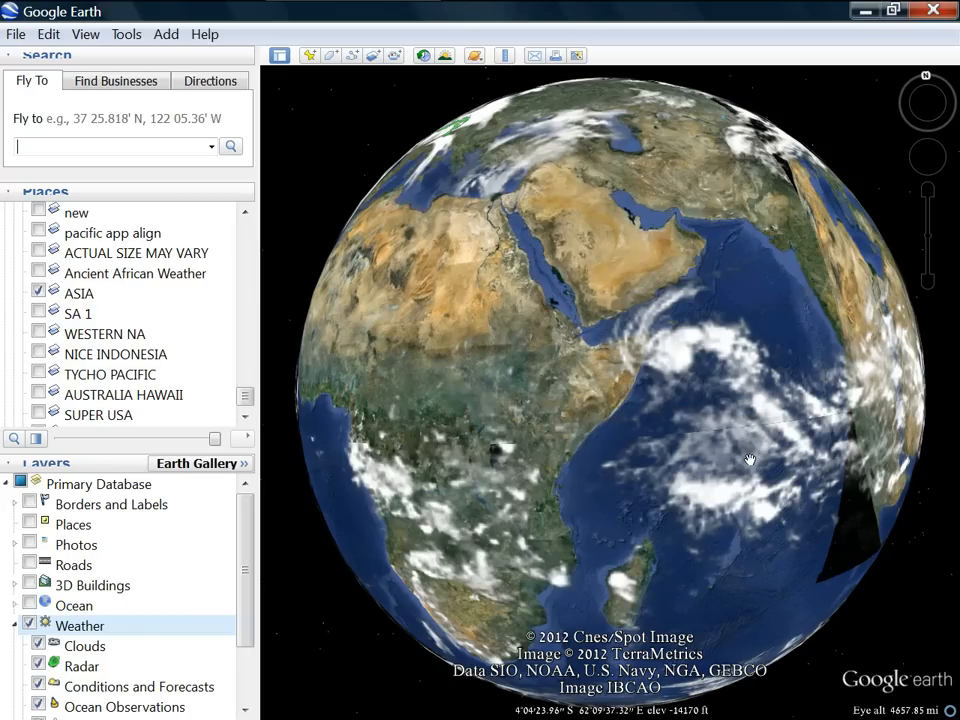
{"action": "mouse_move", "coordinate": [452, 410]}
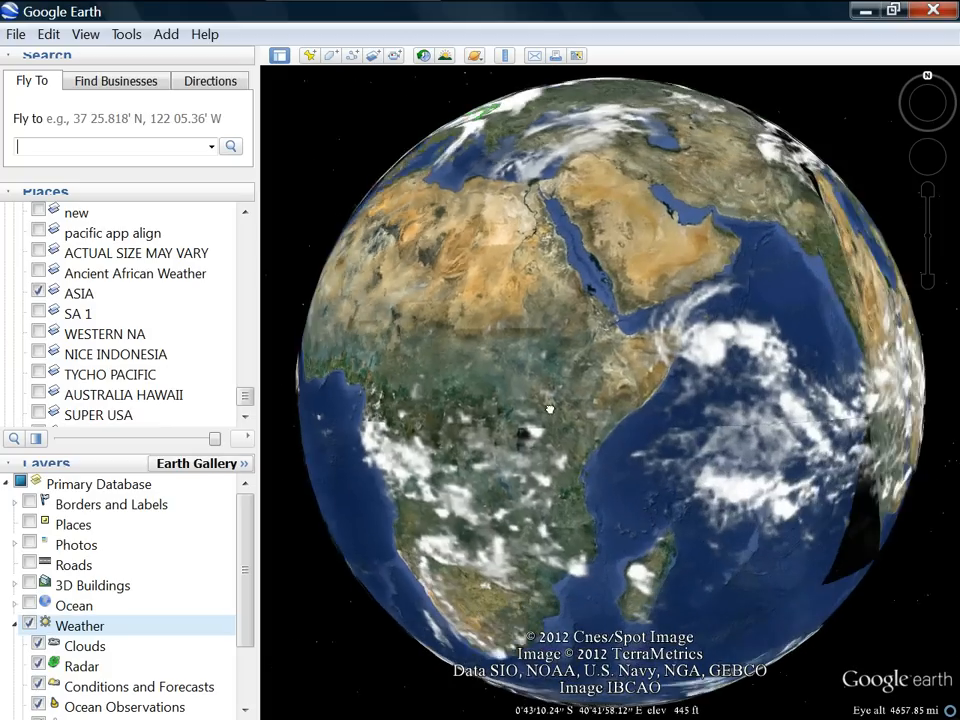
{"action": "left_click_drag", "start_coordinate": [550, 408], "coordinate": [772, 444]}
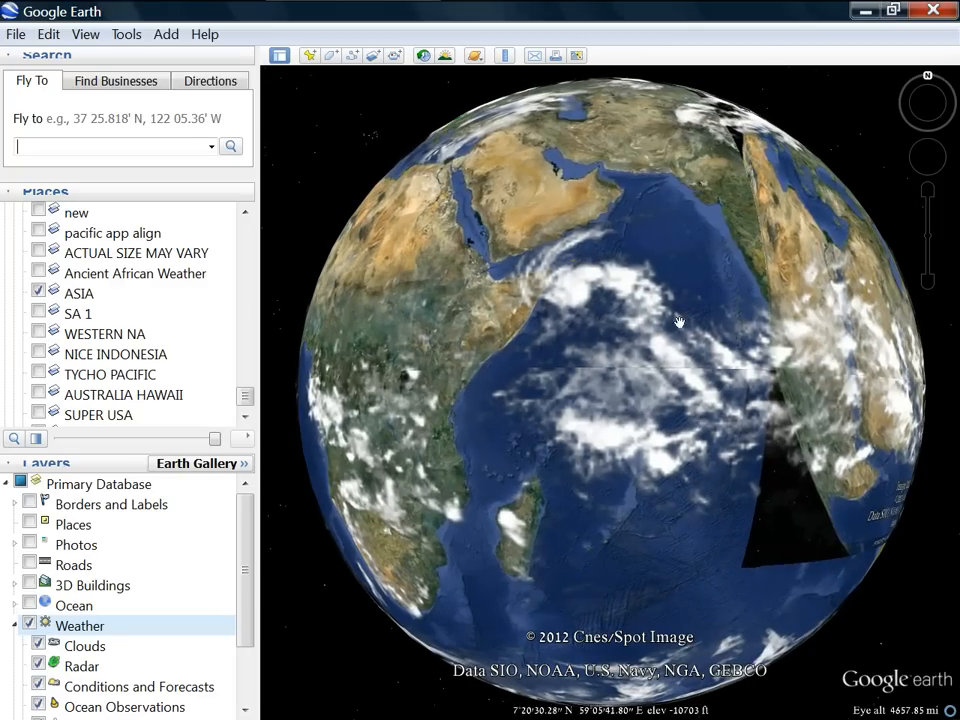
{"action": "mouse_move", "coordinate": [556, 408]}
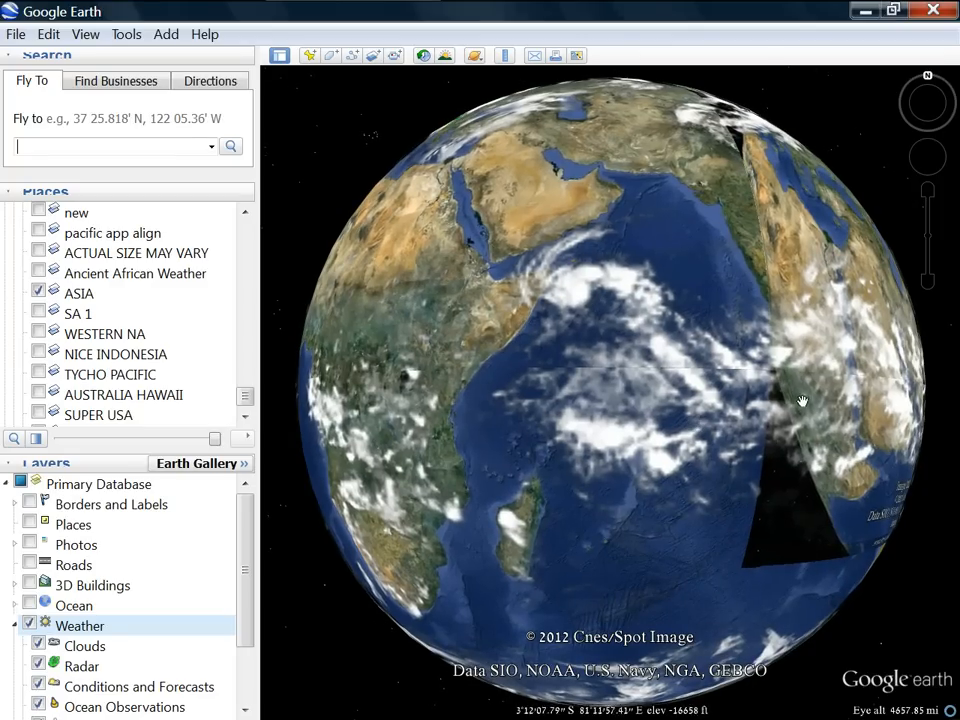
{"action": "left_click_drag", "start_coordinate": [800, 400], "coordinate": [532, 320]}
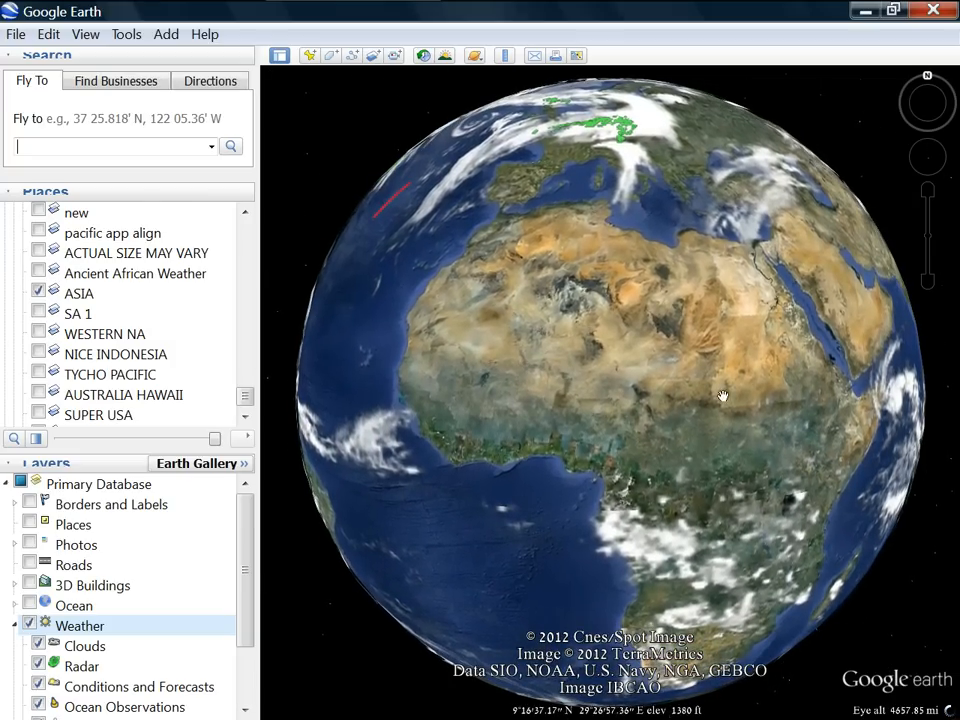
{"action": "left_click_drag", "start_coordinate": [724, 396], "coordinate": [452, 354]}
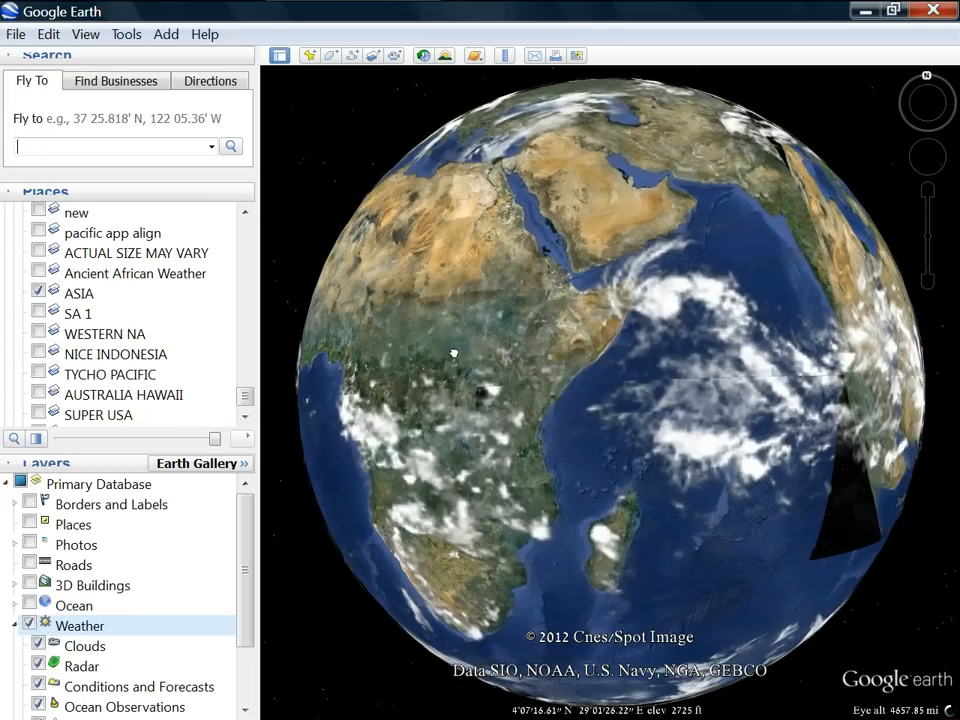
{"action": "left_click_drag", "start_coordinate": [452, 352], "coordinate": [684, 420]}
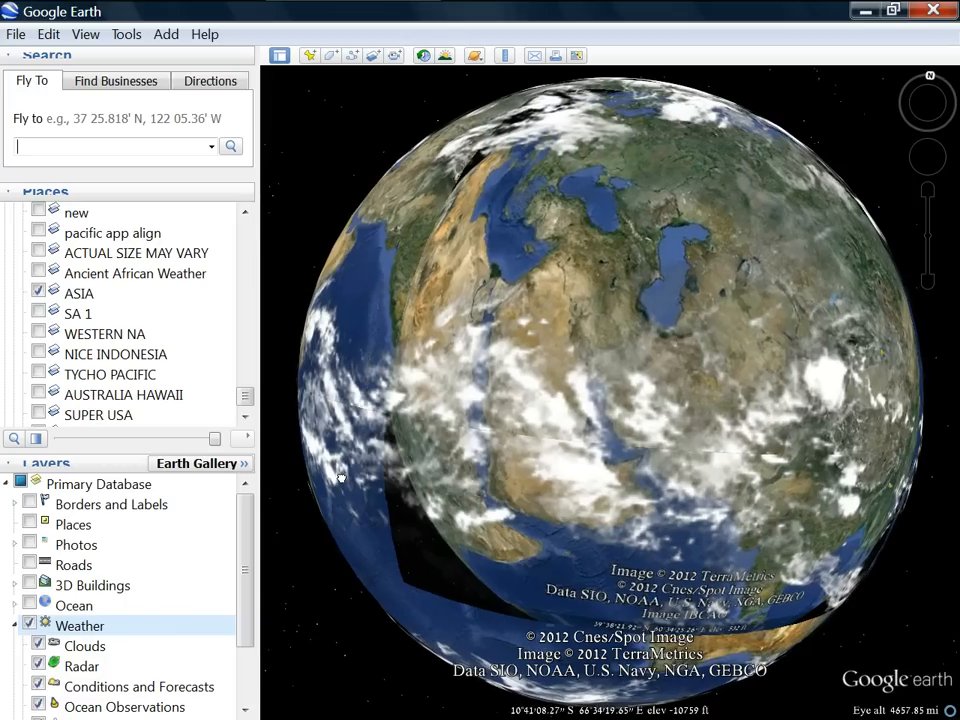
{"action": "left_click_drag", "start_coordinate": [340, 476], "coordinate": [394, 218]}
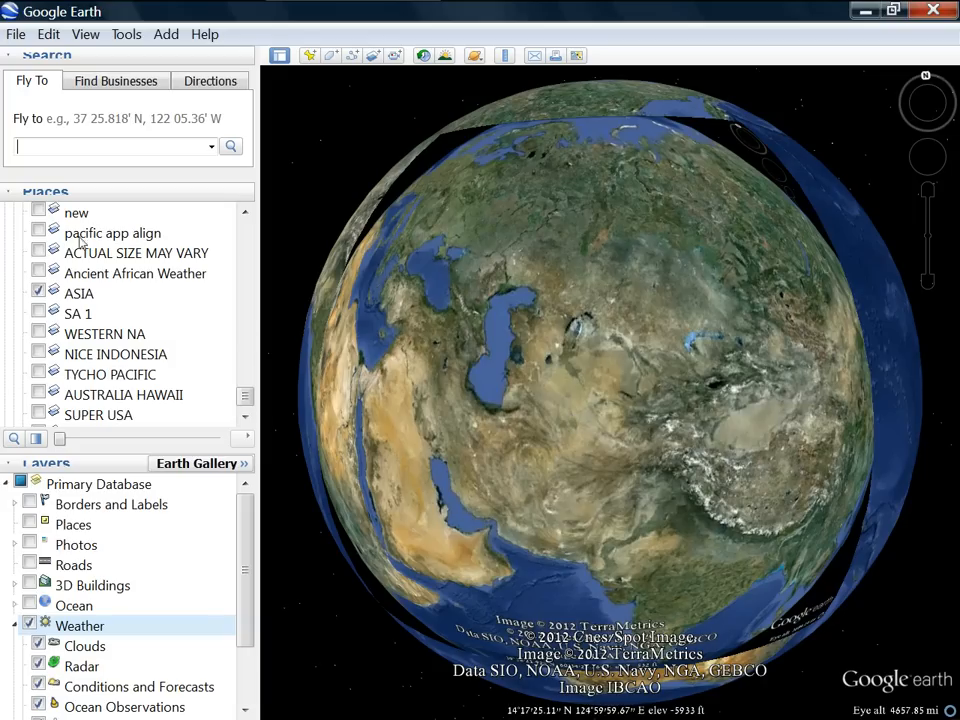
Turn the moon overlay back on, zoom out and rotate the globe under the crater image
{"action": "left_click", "coordinate": [40, 232]}
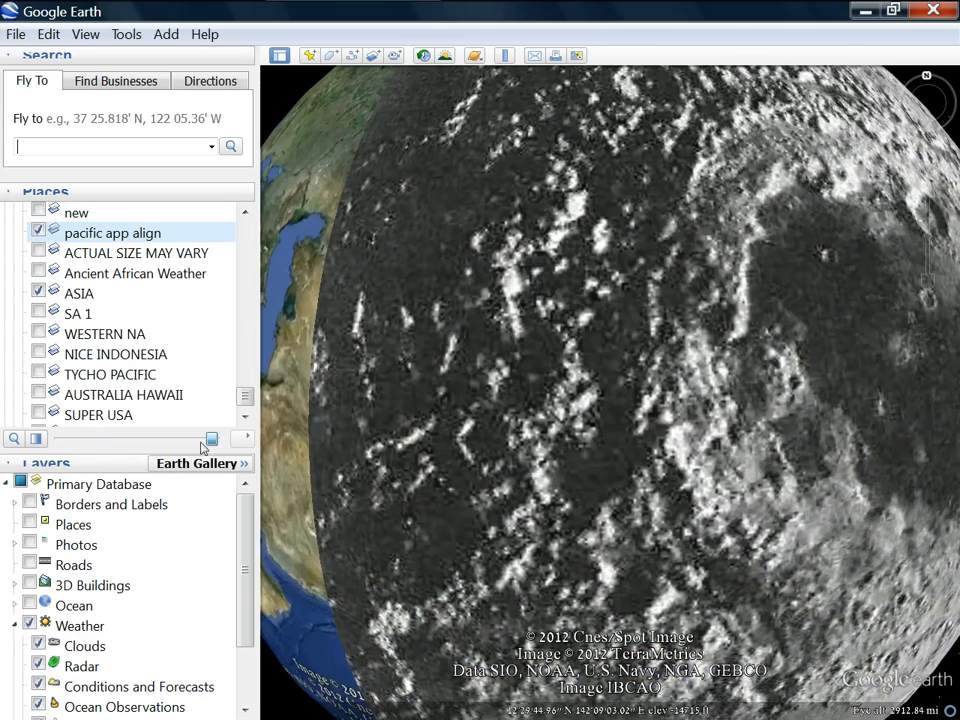
{"action": "left_click_drag", "start_coordinate": [210, 440], "coordinate": [90, 440]}
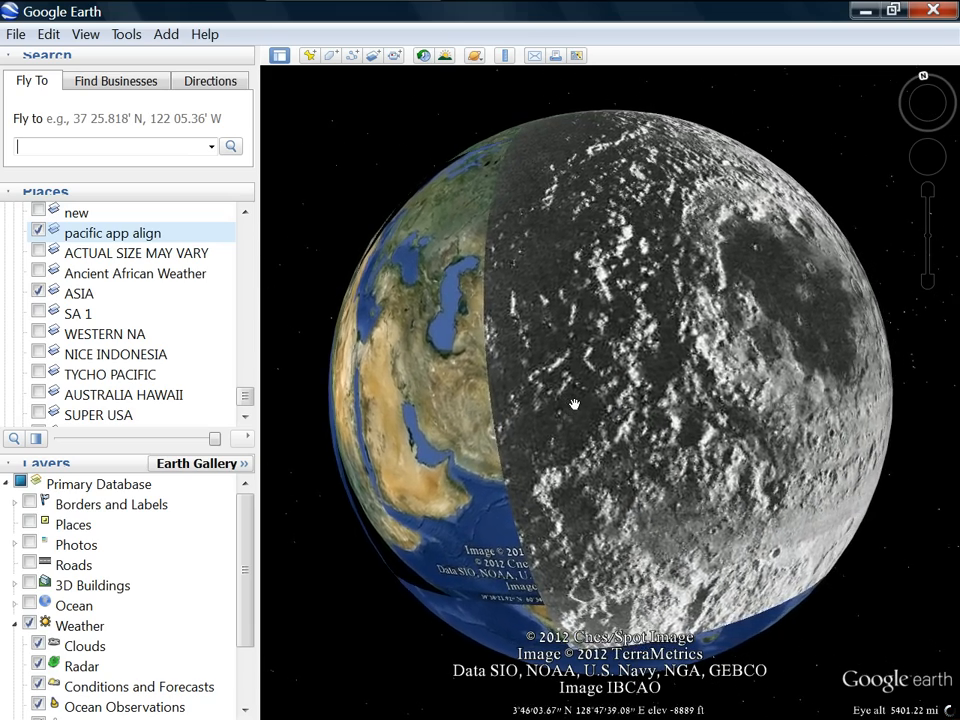
{"action": "left_click_drag", "start_coordinate": [576, 404], "coordinate": [770, 490]}
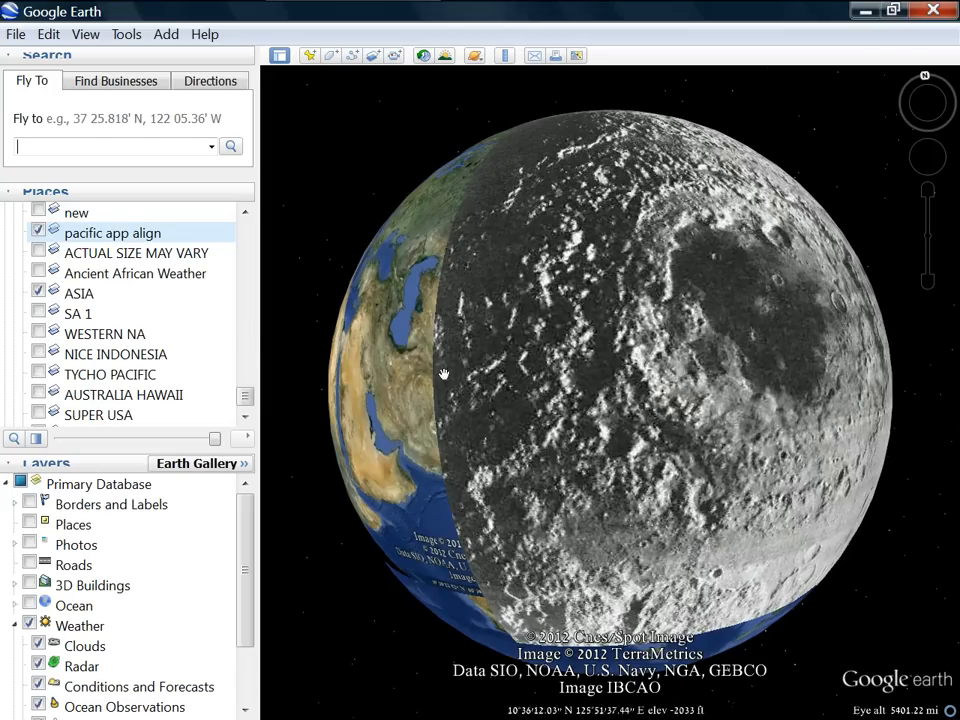
{"action": "left_click_drag", "start_coordinate": [444, 376], "coordinate": [432, 420]}
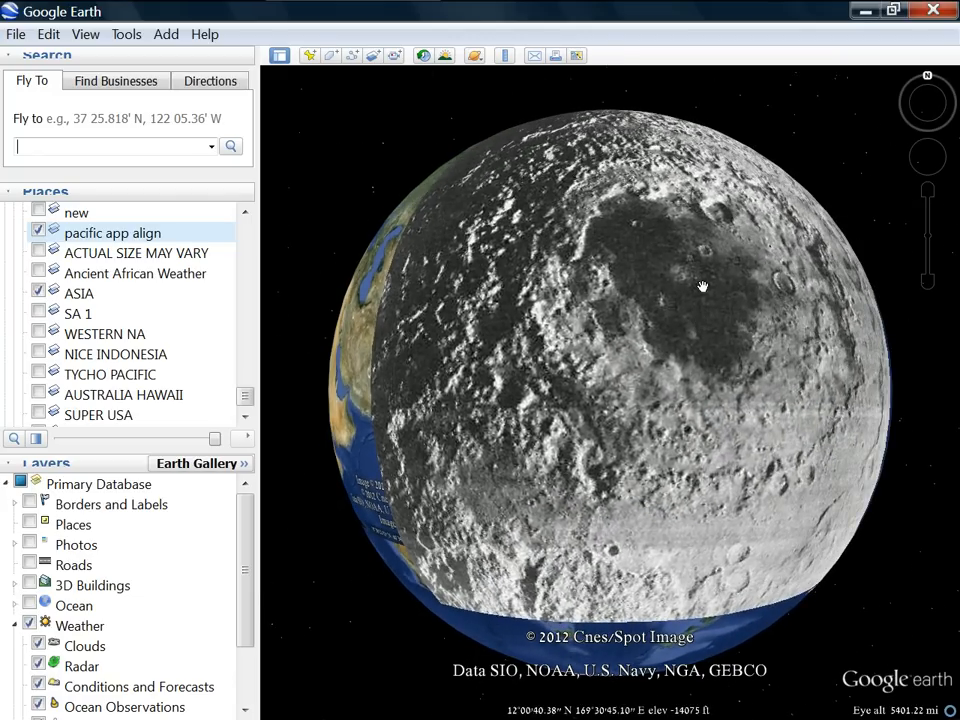
{"action": "left_click_drag", "start_coordinate": [702, 288], "coordinate": [422, 390]}
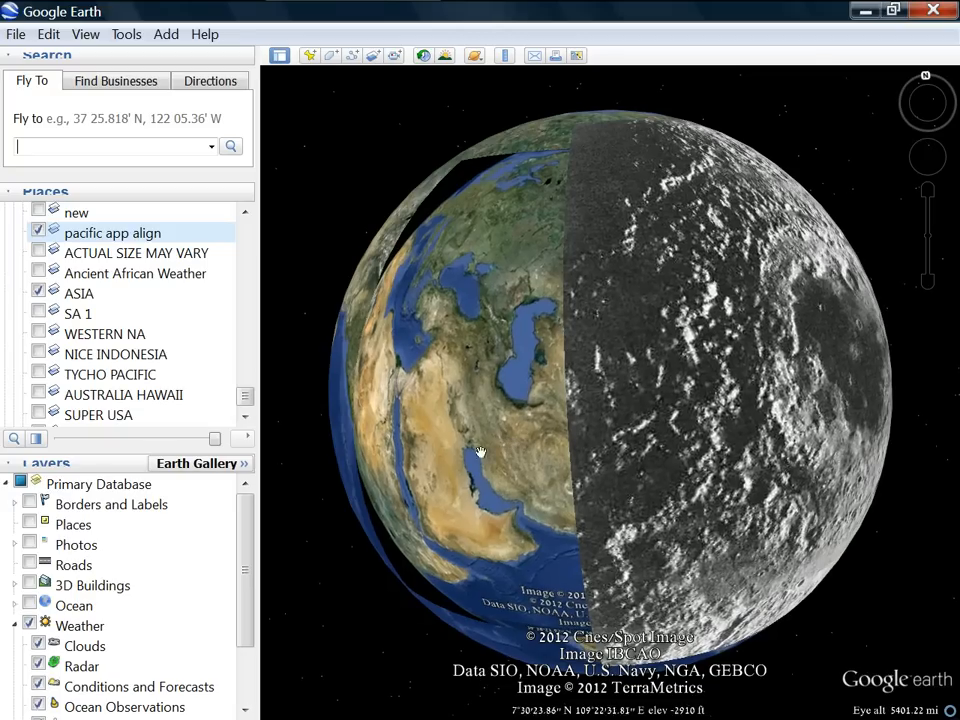
Select the SA 1 overlay and turn the globe toward the Americas
{"action": "left_click", "coordinate": [78, 312]}
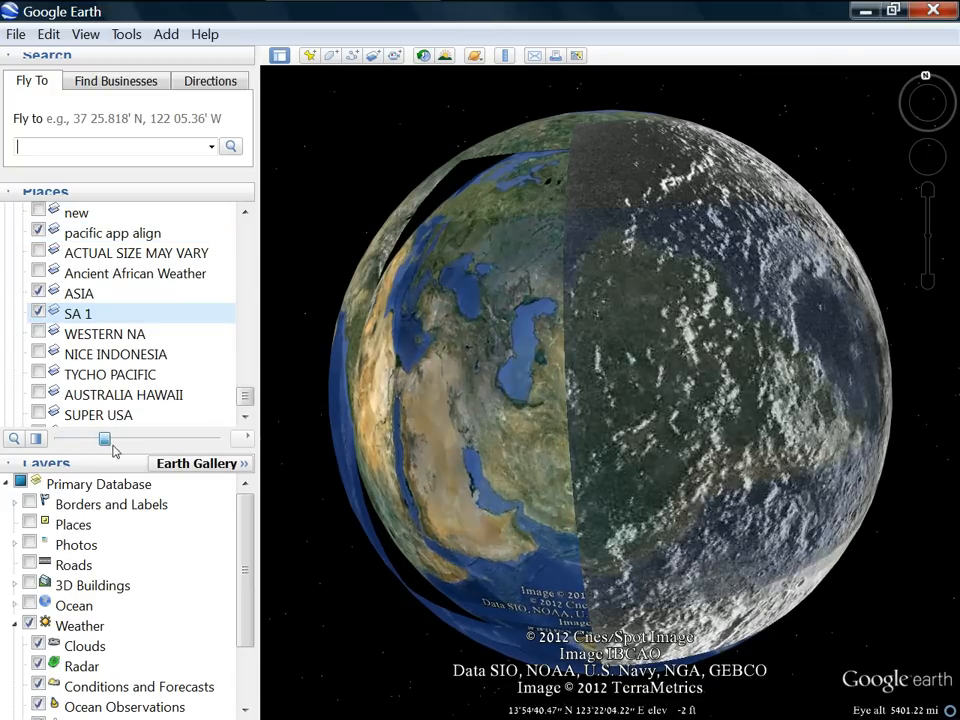
{"action": "left_click_drag", "start_coordinate": [104, 440], "coordinate": [84, 440]}
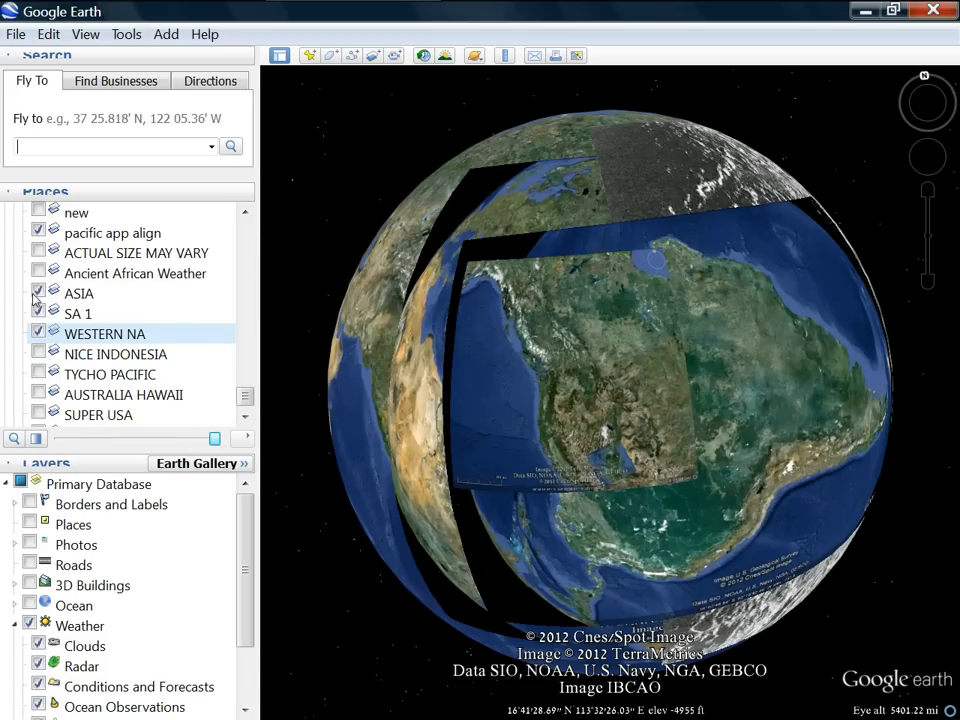
Fly back to the Asia view so the crater image covers the globe's eastern half
{"action": "left_click", "coordinate": [76, 312]}
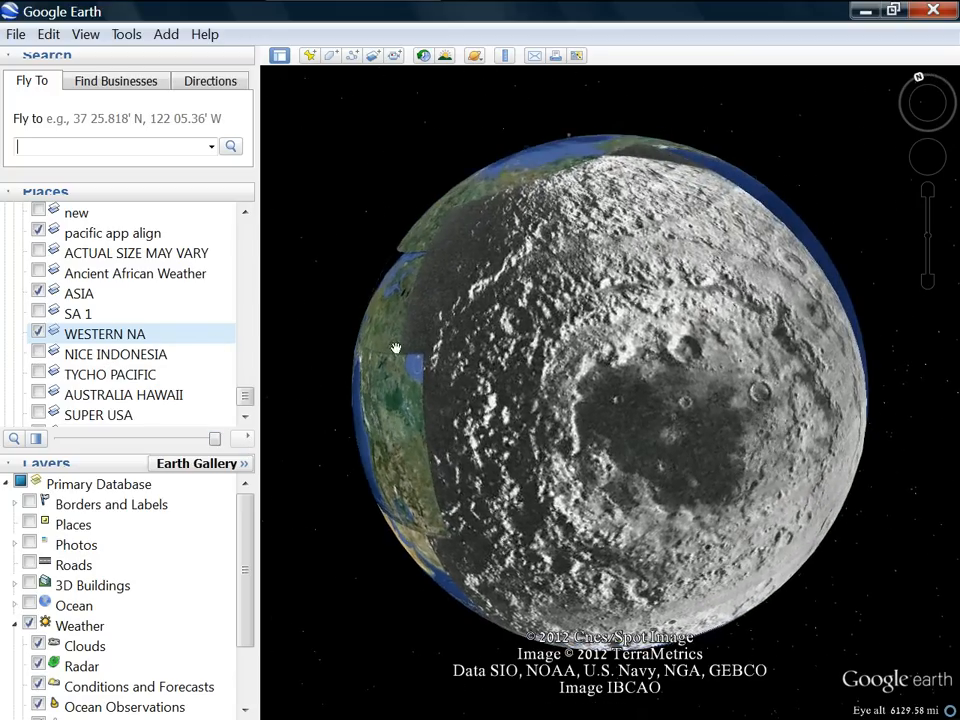
{"action": "left_click", "coordinate": [40, 332]}
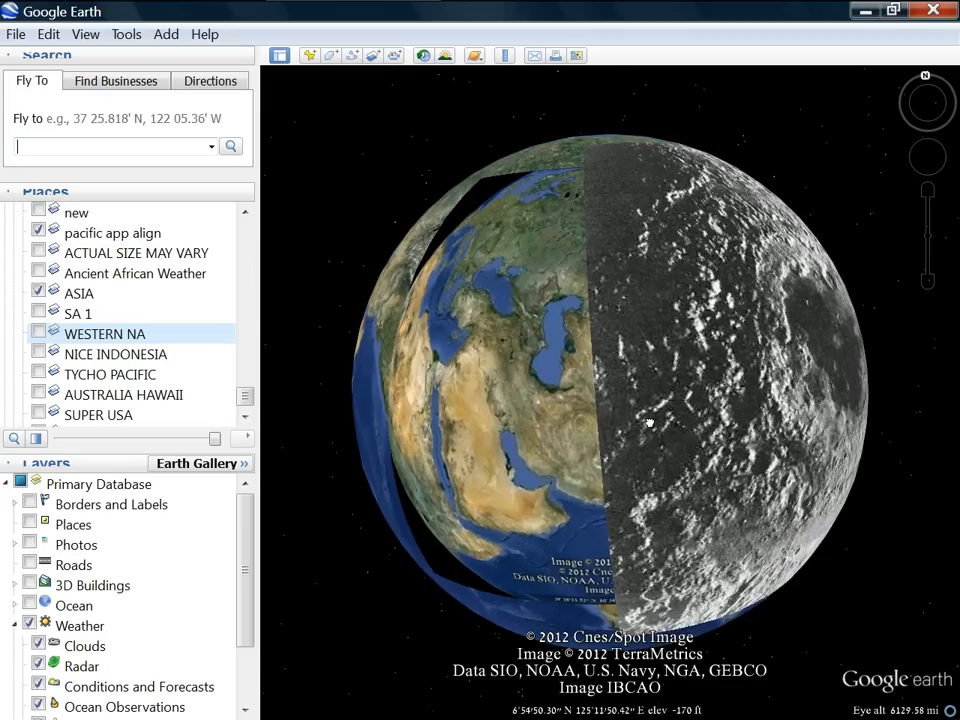
{"action": "left_click_drag", "start_coordinate": [648, 424], "coordinate": [758, 428]}
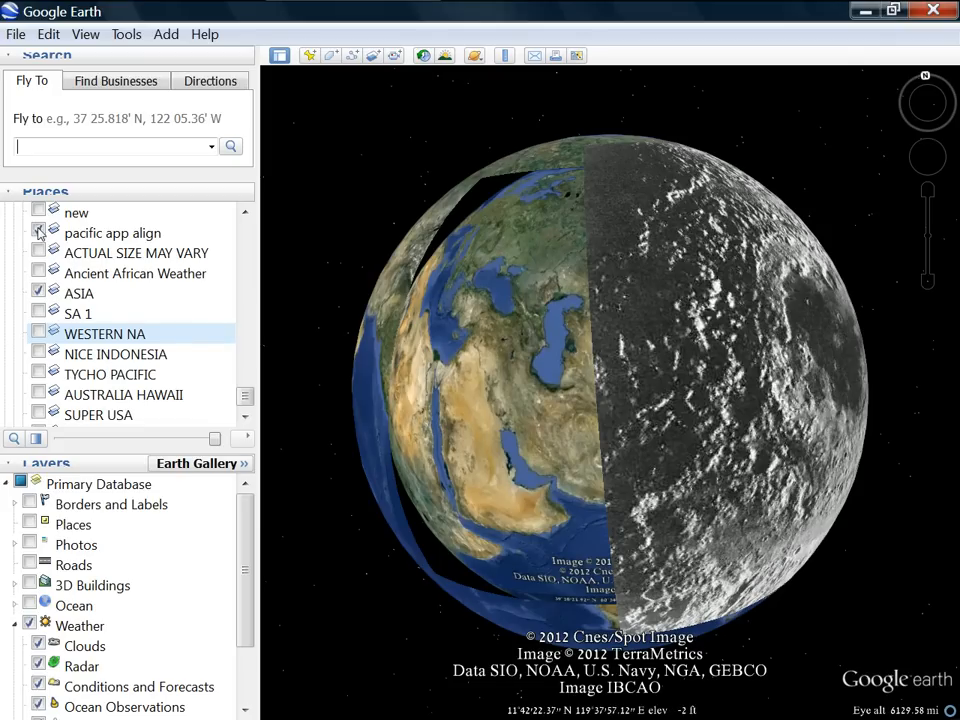
Show the 'new' moon overlay and move in over its bright rayed crater
{"action": "left_click", "coordinate": [112, 232]}
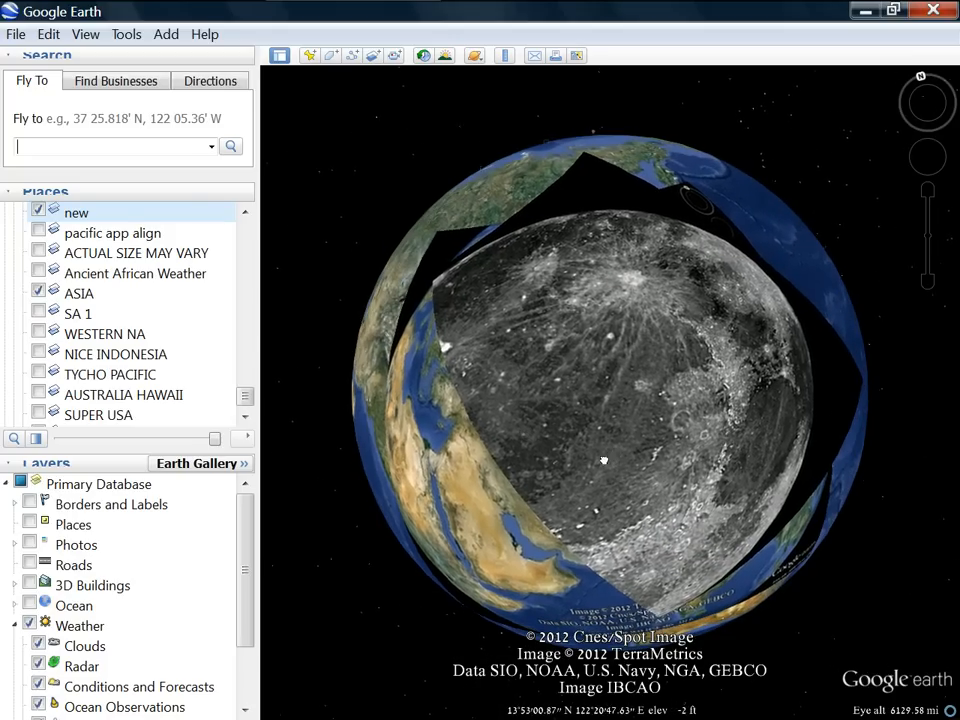
{"action": "left_click_drag", "start_coordinate": [604, 460], "coordinate": [612, 300]}
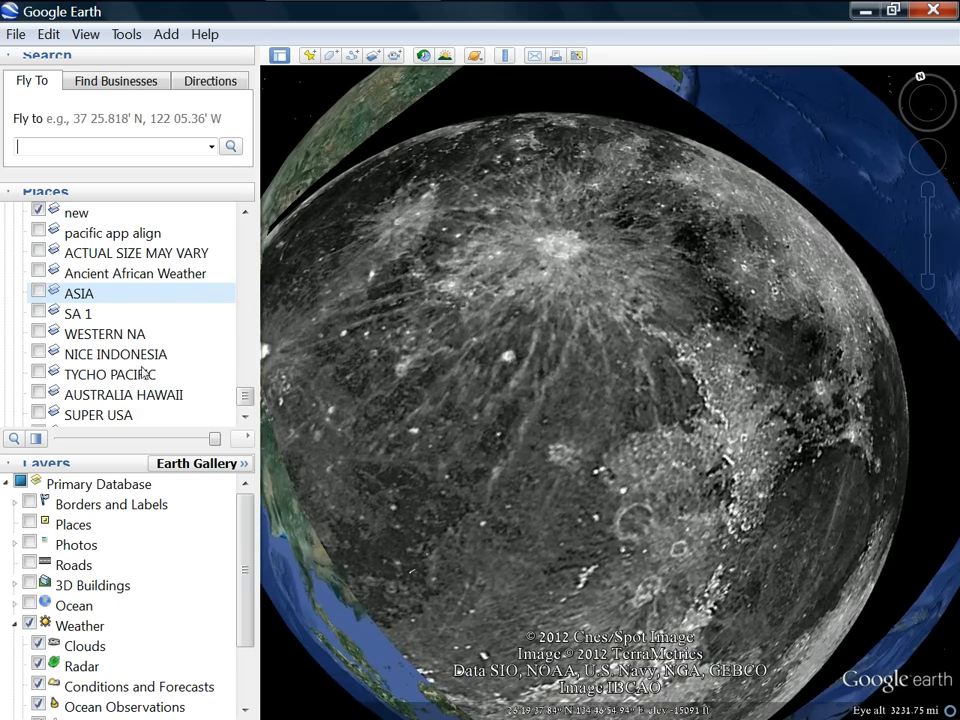
Fade the 'new' overlay partly see-through, then pull the view back out
{"action": "left_click", "coordinate": [76, 212]}
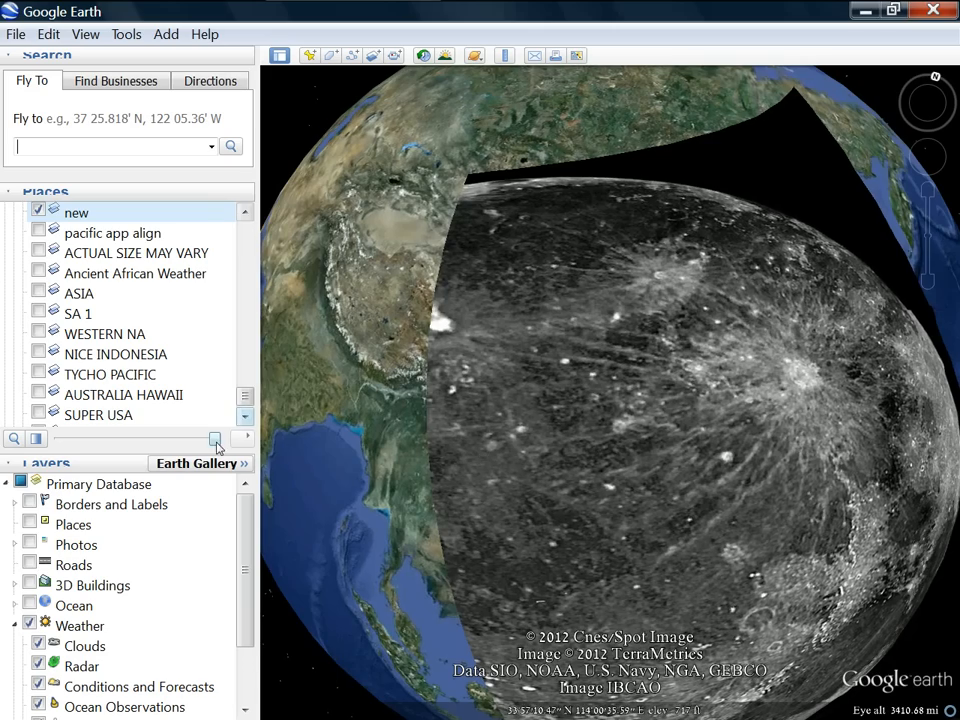
{"action": "left_click_drag", "start_coordinate": [216, 440], "coordinate": [150, 440]}
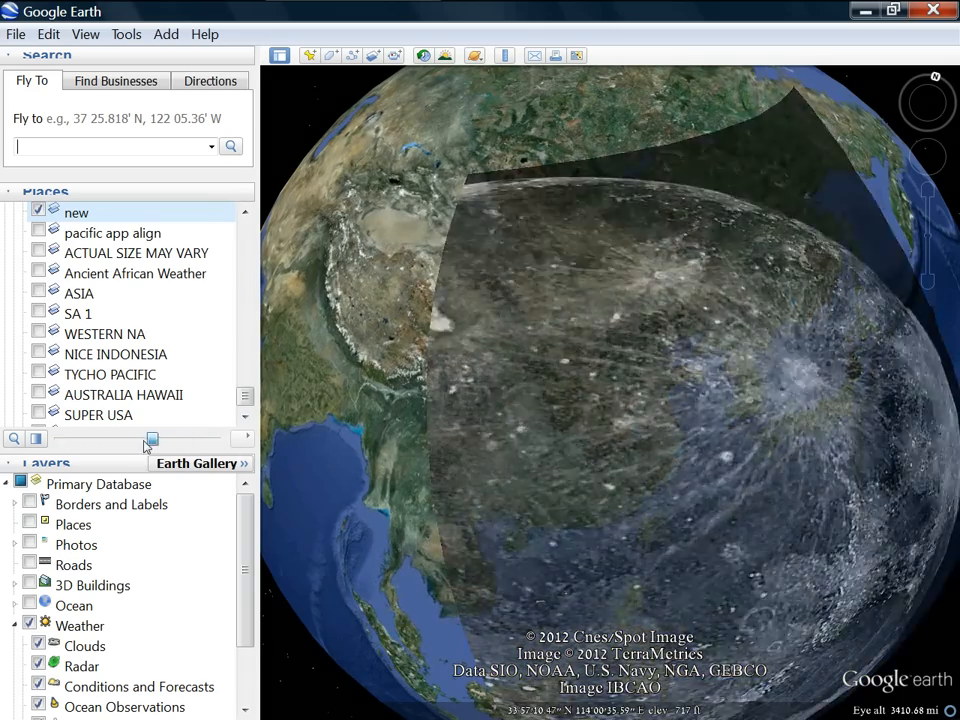
{"action": "left_click_drag", "start_coordinate": [150, 438], "coordinate": [168, 438]}
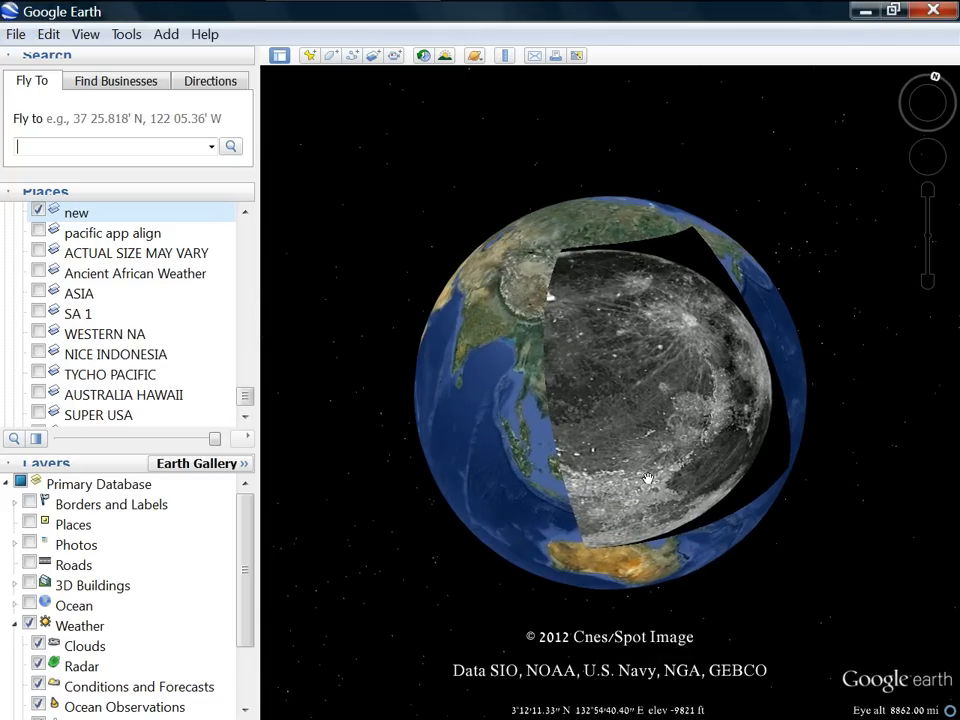
{"action": "scroll", "scroll_direction": "down", "scroll_amount": 3}
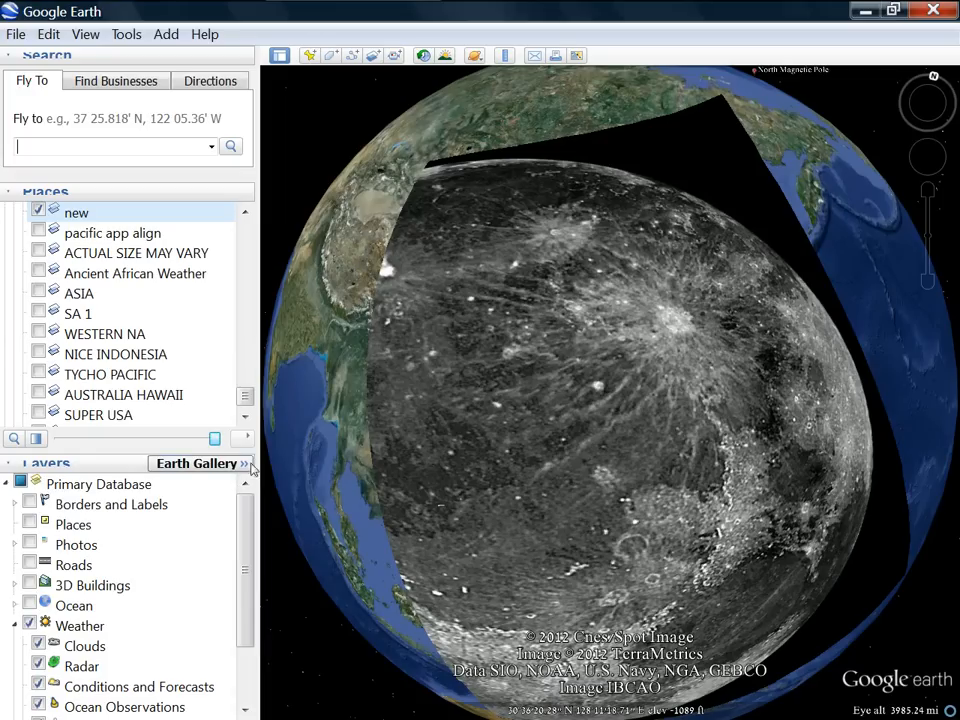
{"action": "mouse_move", "coordinate": [248, 476]}
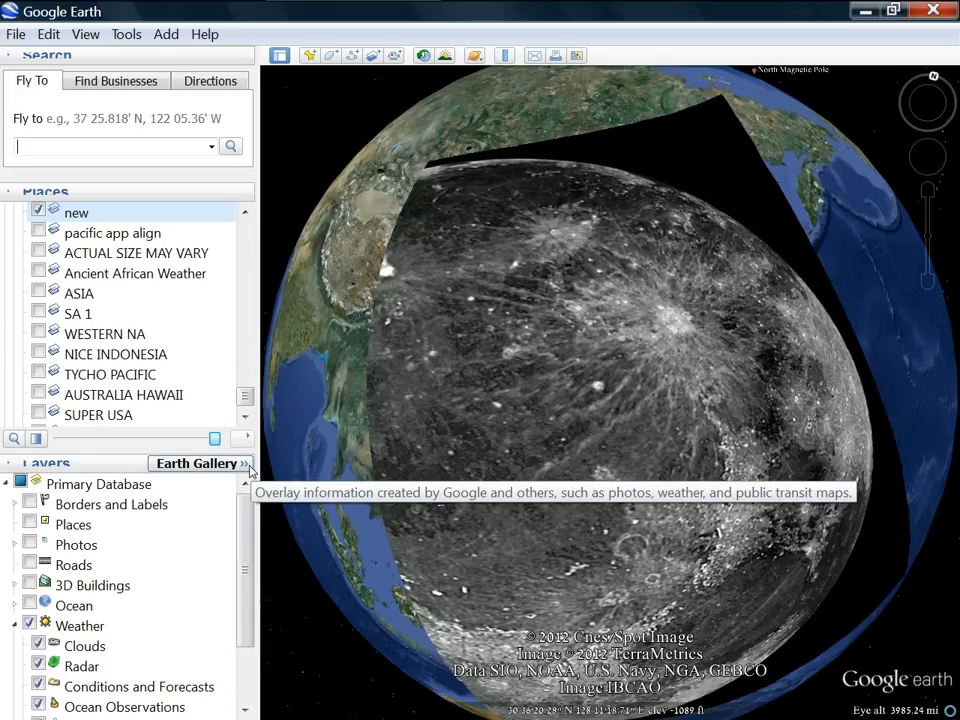
{"action": "mouse_move", "coordinate": [250, 472]}
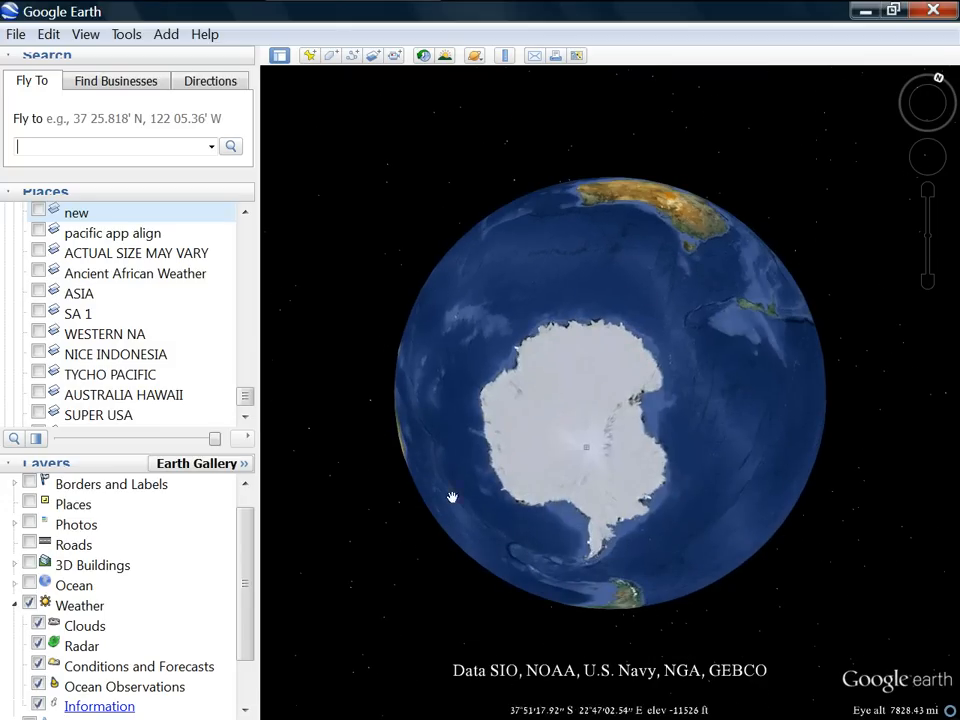
Turn on the weather cloud layer and turn the globe away from Antarctica
{"action": "left_click", "coordinate": [80, 604]}
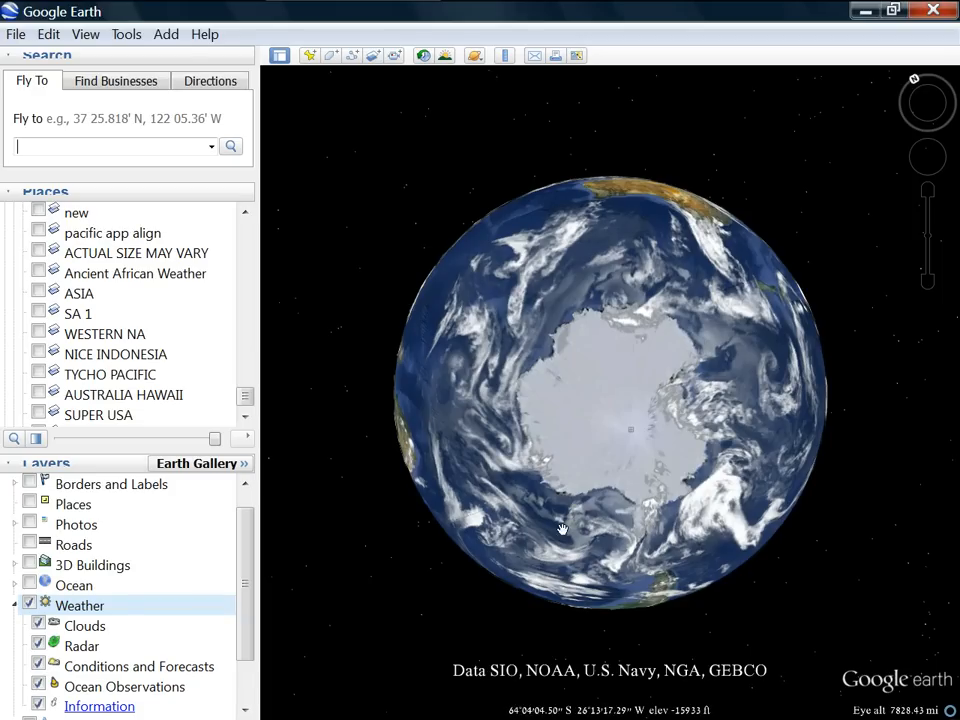
{"action": "left_click_drag", "start_coordinate": [562, 528], "coordinate": [582, 482]}
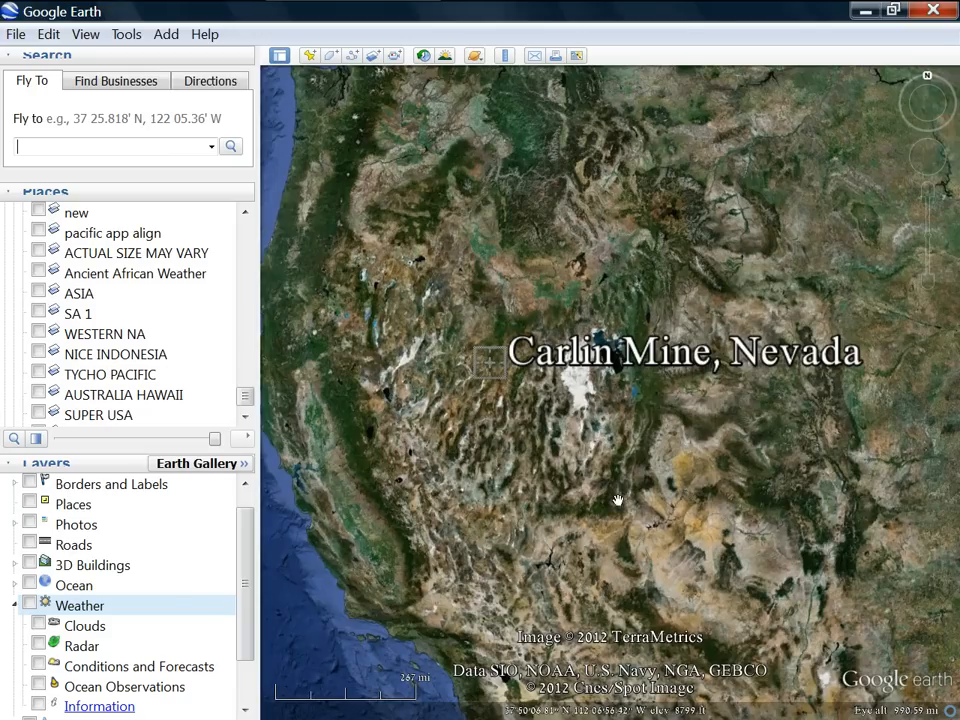
{"action": "mouse_move", "coordinate": [336, 444]}
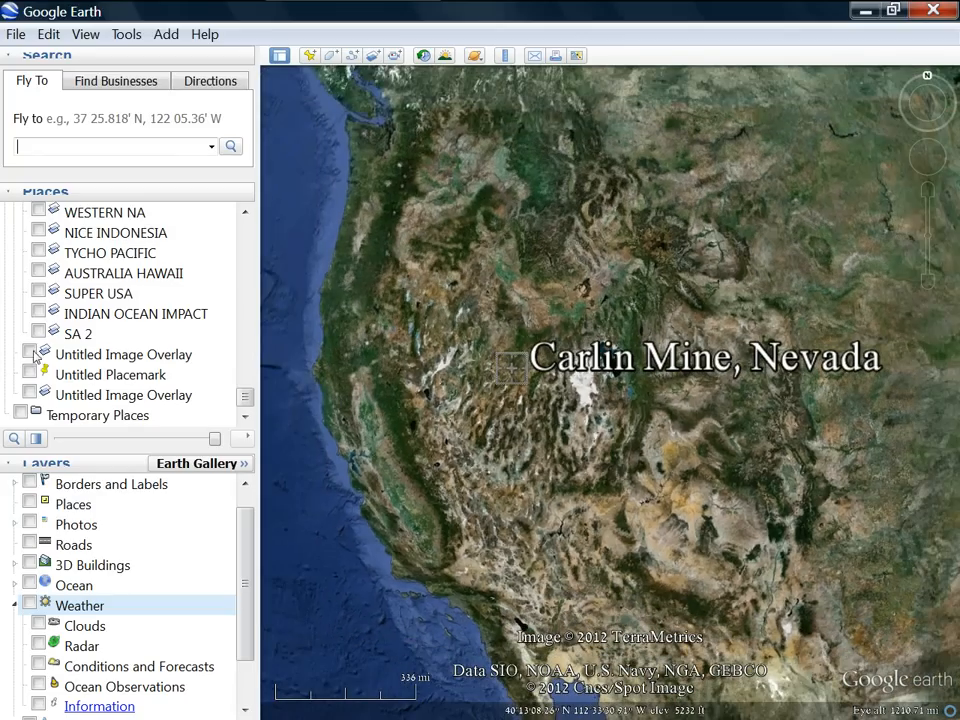
Toggle the Untitled Image Overlay in Places and nudge the crater image over Carlin Mine
{"action": "left_click", "coordinate": [124, 354]}
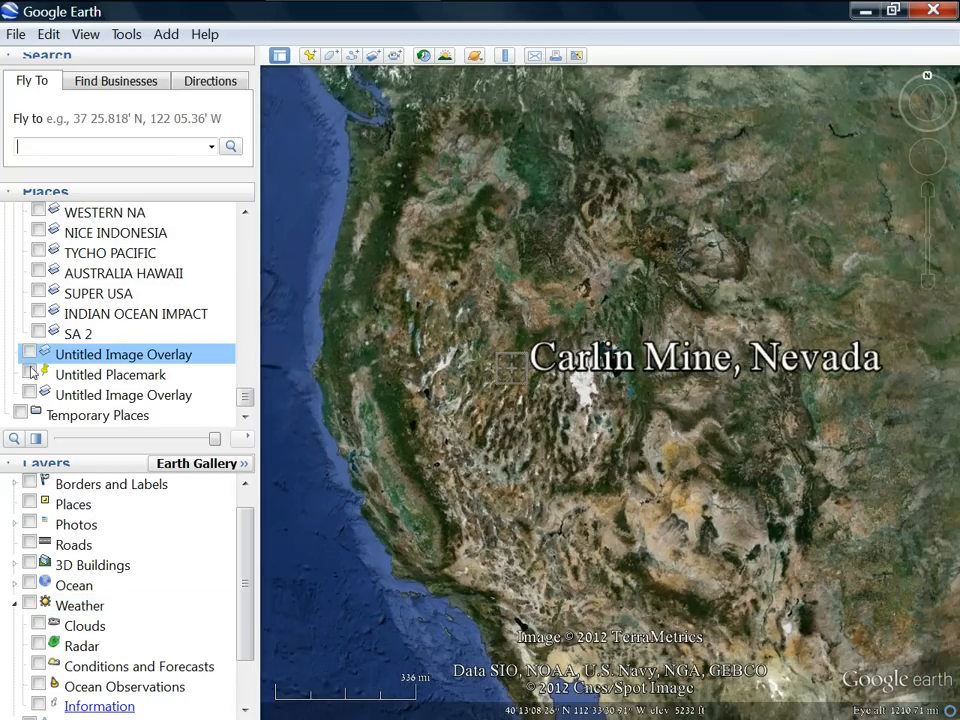
{"action": "left_click", "coordinate": [28, 394]}
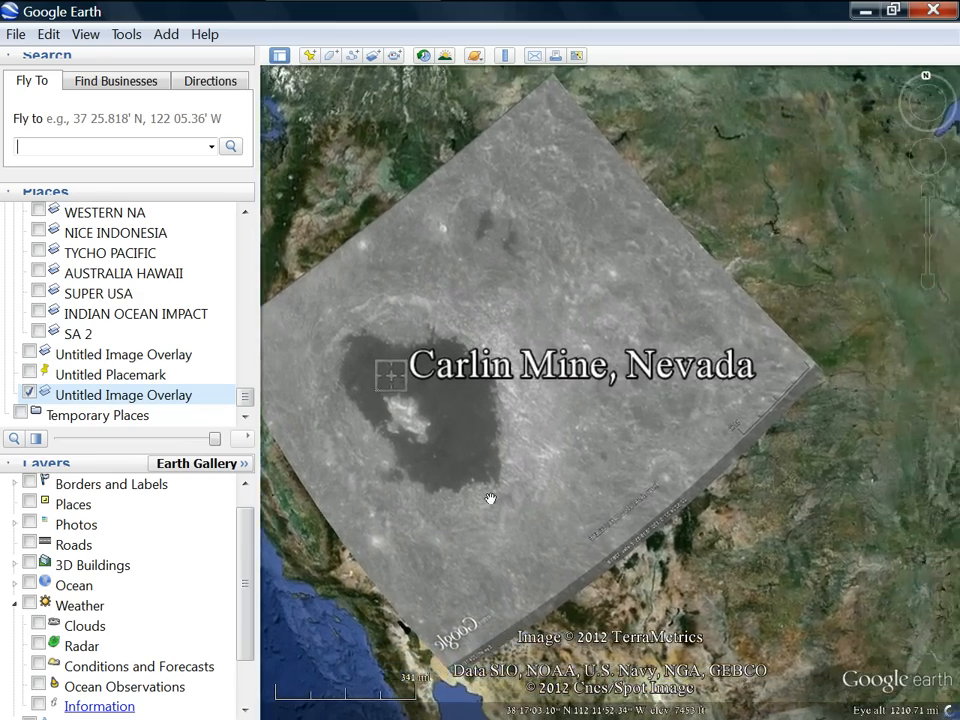
{"action": "left_click_drag", "start_coordinate": [490, 498], "coordinate": [526, 492]}
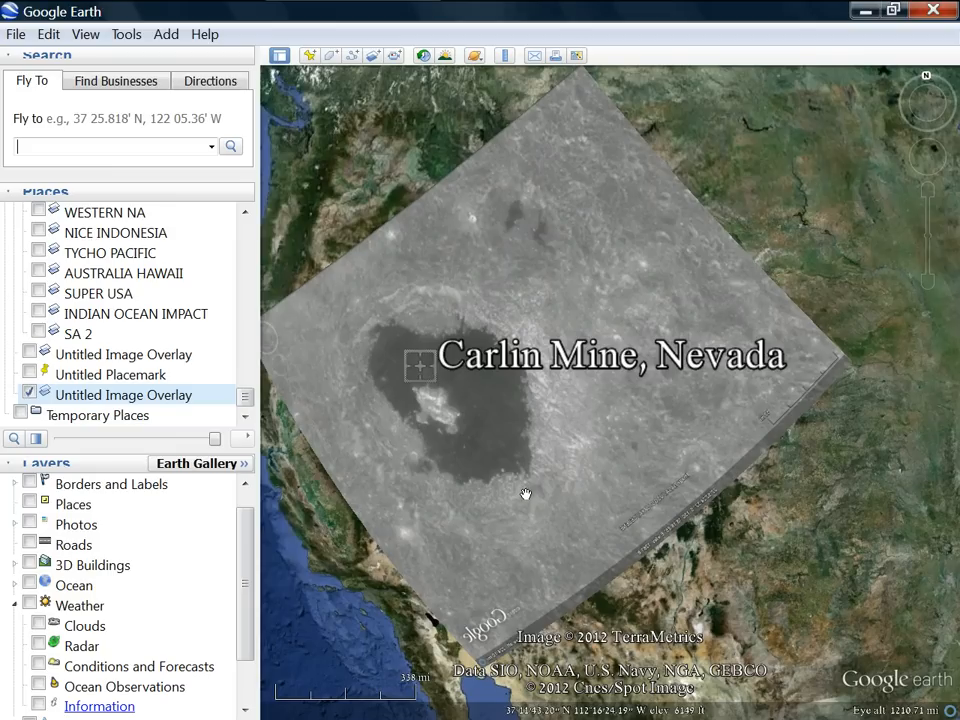
{"action": "mouse_move", "coordinate": [788, 272]}
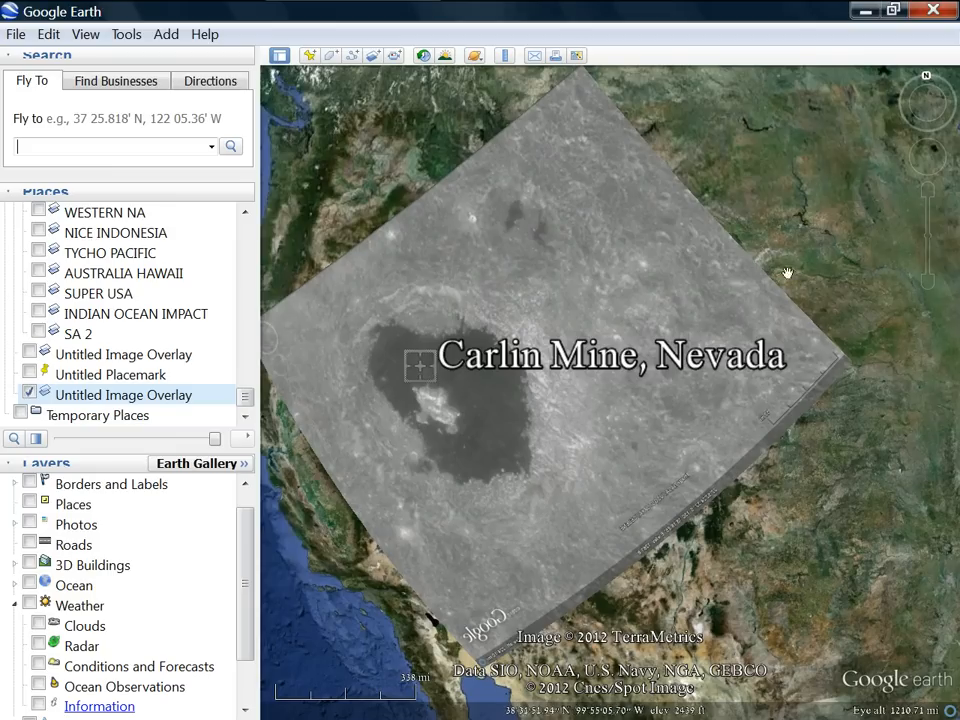
Zoom out and in over the overlay, turning the globe back toward Nevada each time
{"action": "scroll", "scroll_direction": "down", "scroll_amount": 3}
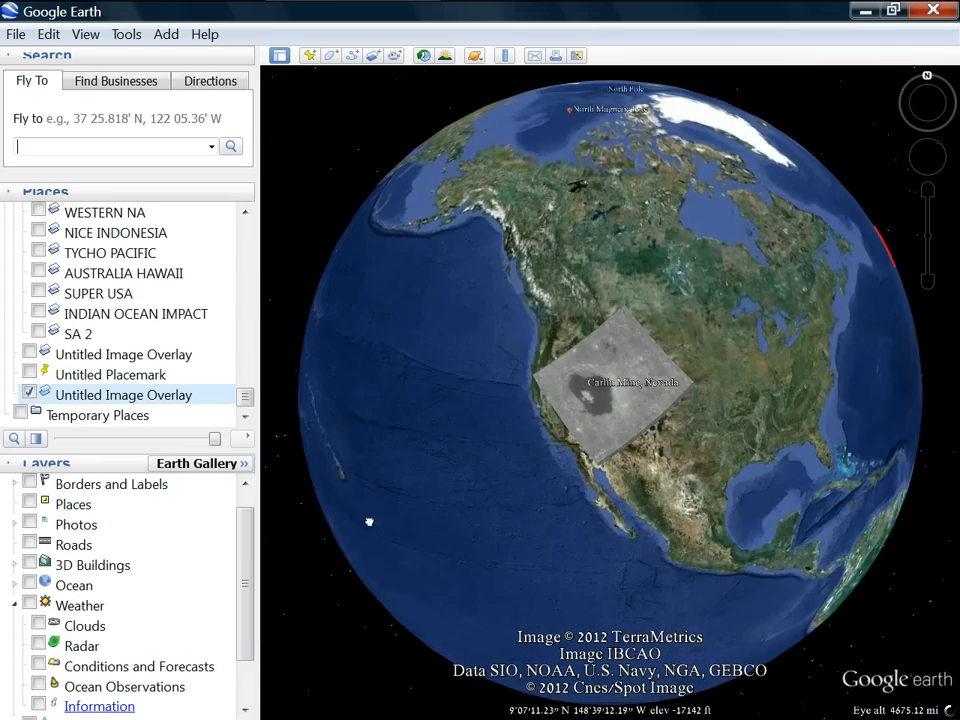
{"action": "left_click_drag", "start_coordinate": [368, 520], "coordinate": [720, 480]}
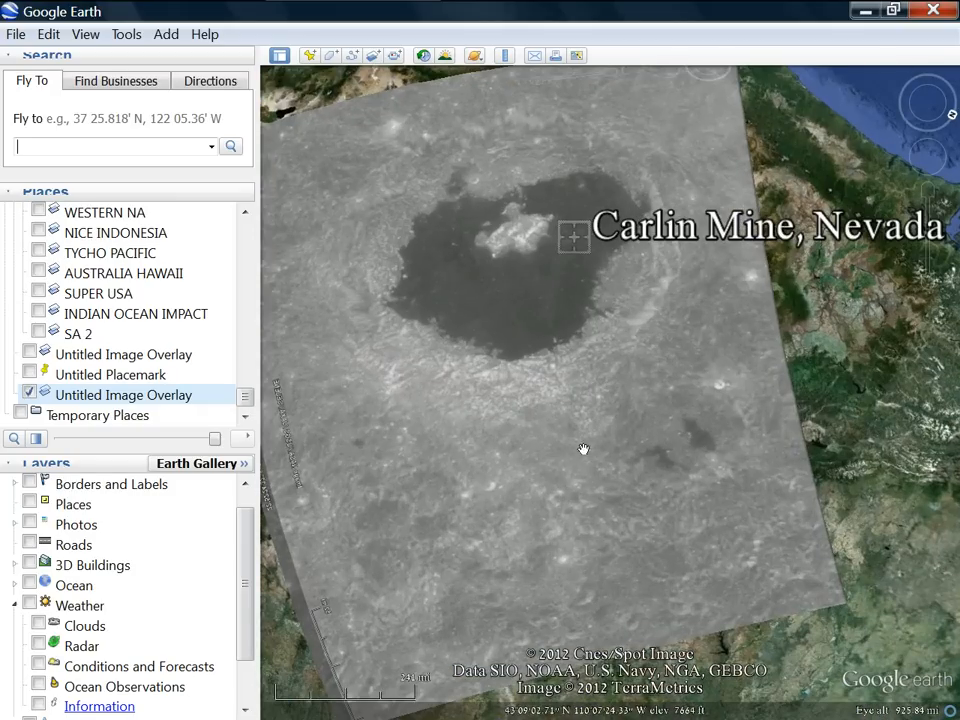
{"action": "scroll", "scroll_direction": "down", "scroll_amount": 3}
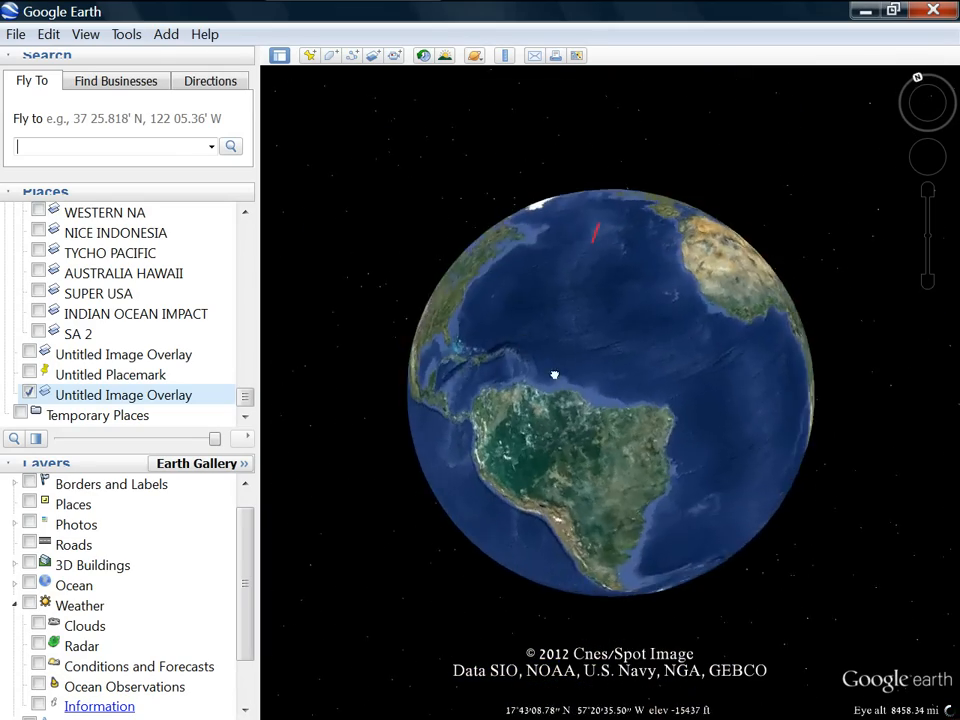
{"action": "left_click_drag", "start_coordinate": [556, 376], "coordinate": [520, 472]}
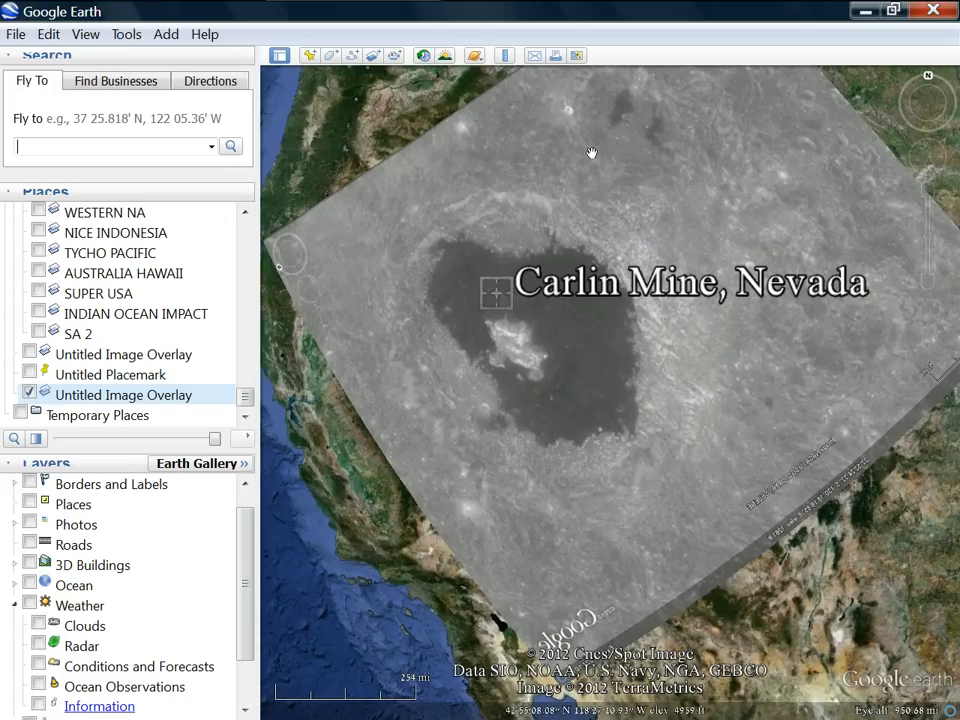
{"action": "mouse_move", "coordinate": [500, 500]}
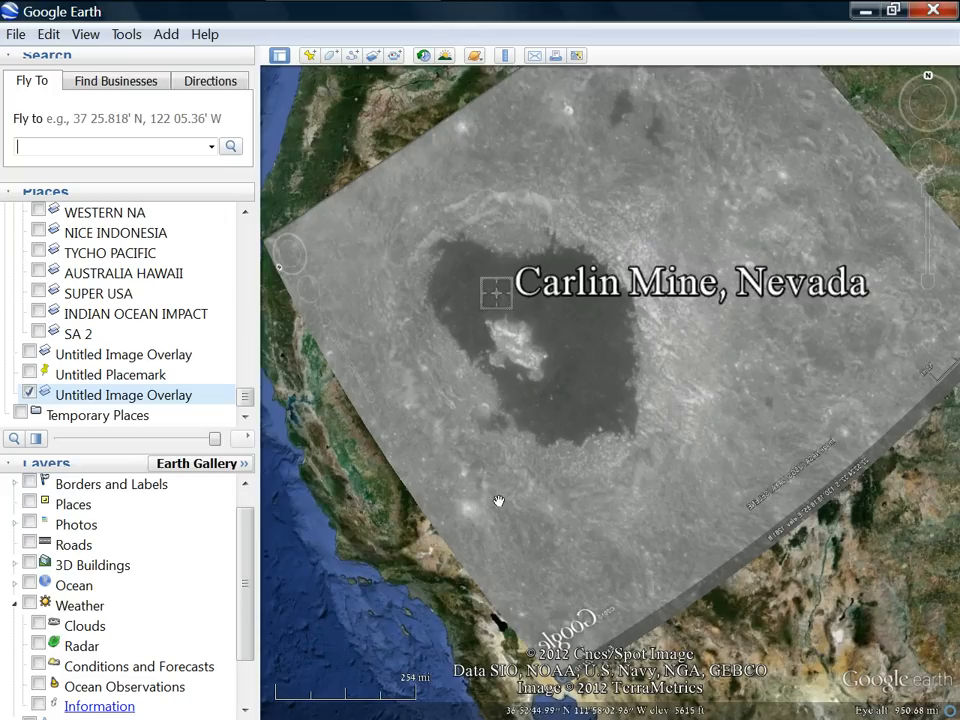
{"action": "left_click_drag", "start_coordinate": [500, 500], "coordinate": [506, 460]}
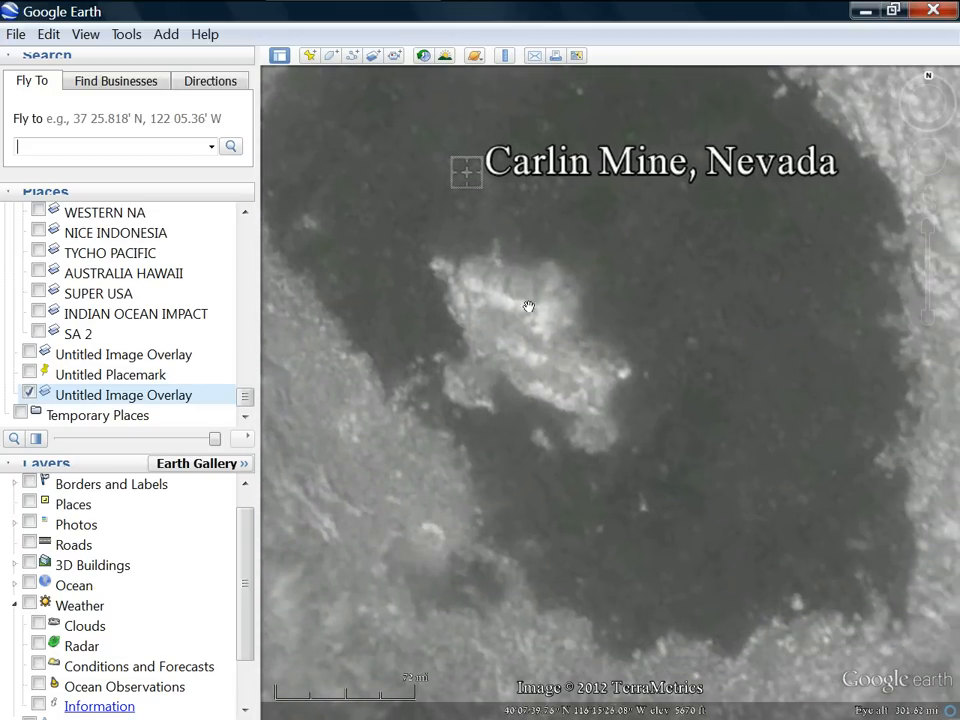
{"action": "mouse_move", "coordinate": [476, 280]}
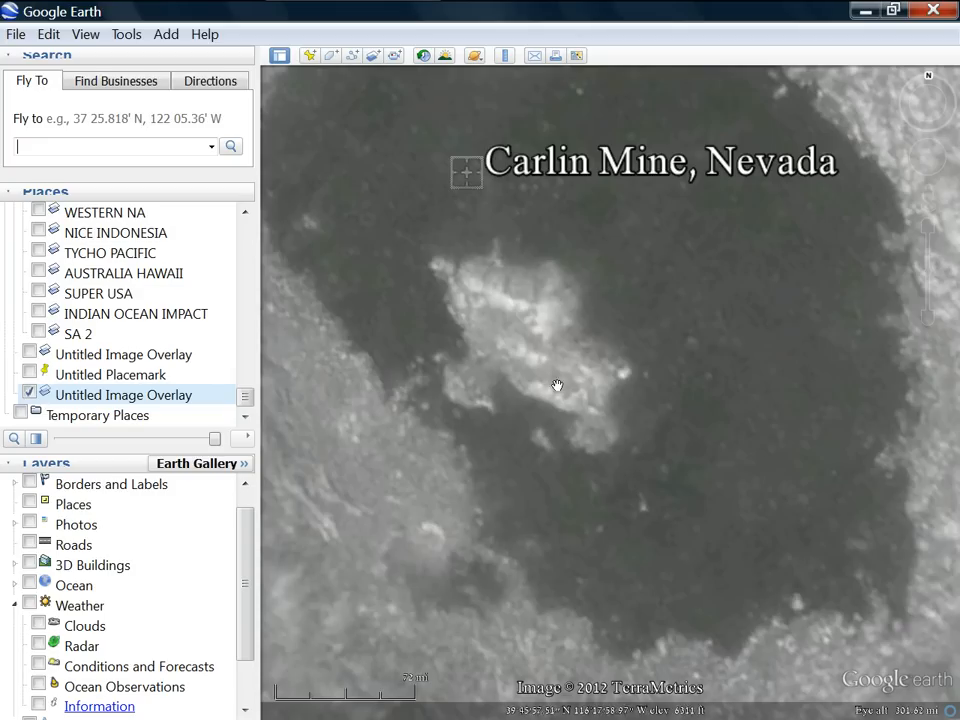
{"action": "mouse_move", "coordinate": [500, 300]}
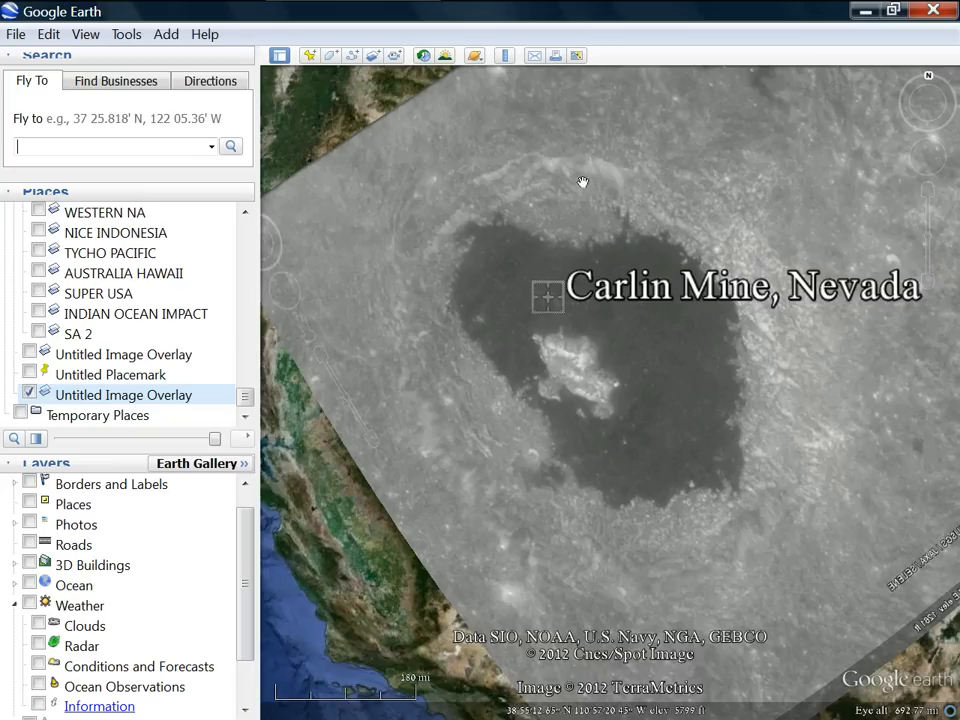
{"action": "mouse_move", "coordinate": [544, 124]}
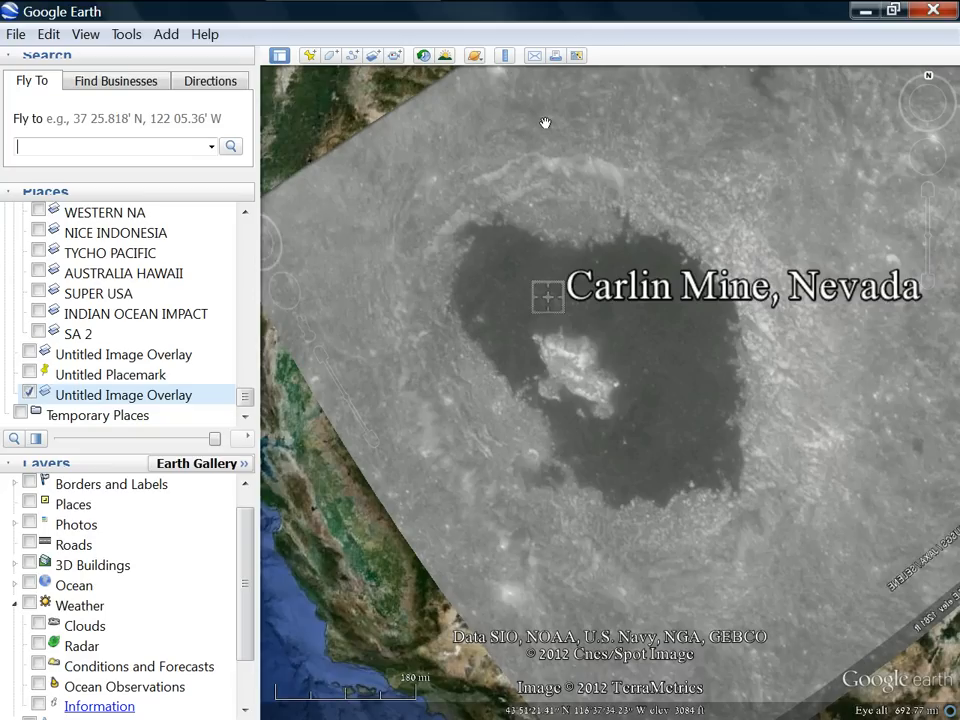
{"action": "scroll", "scroll_direction": "down", "scroll_amount": 3}
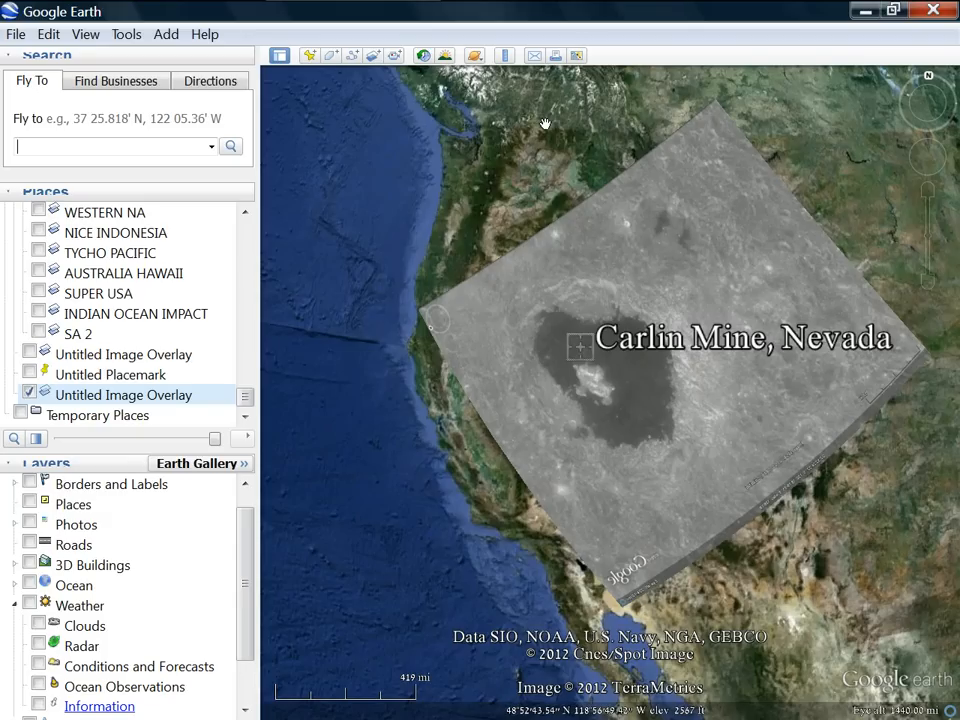
{"action": "mouse_move", "coordinate": [520, 442]}
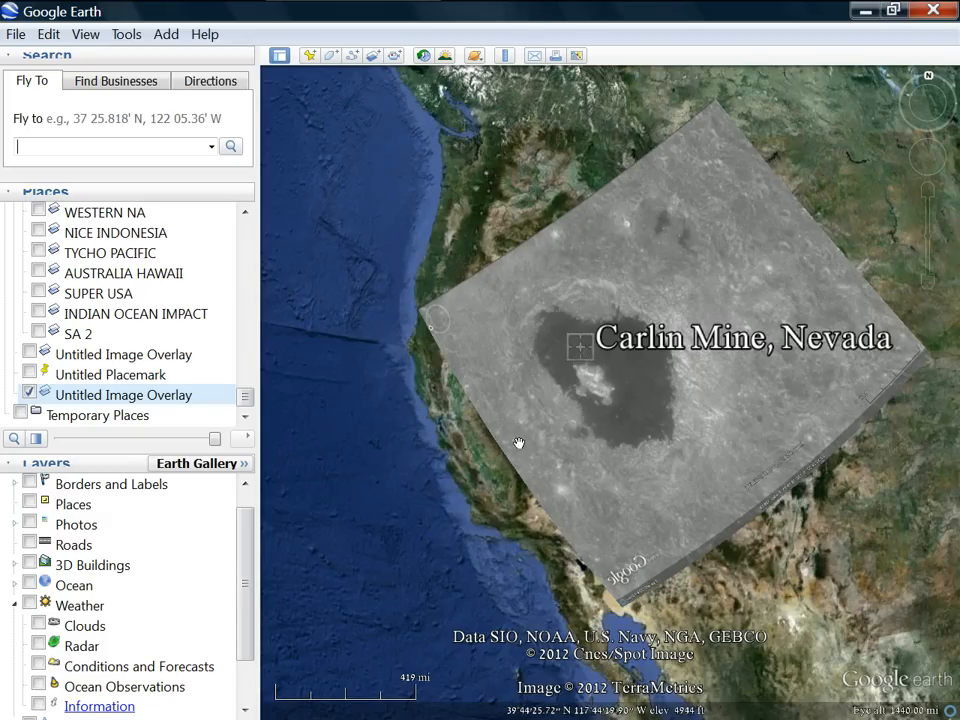
{"action": "mouse_move", "coordinate": [582, 434]}
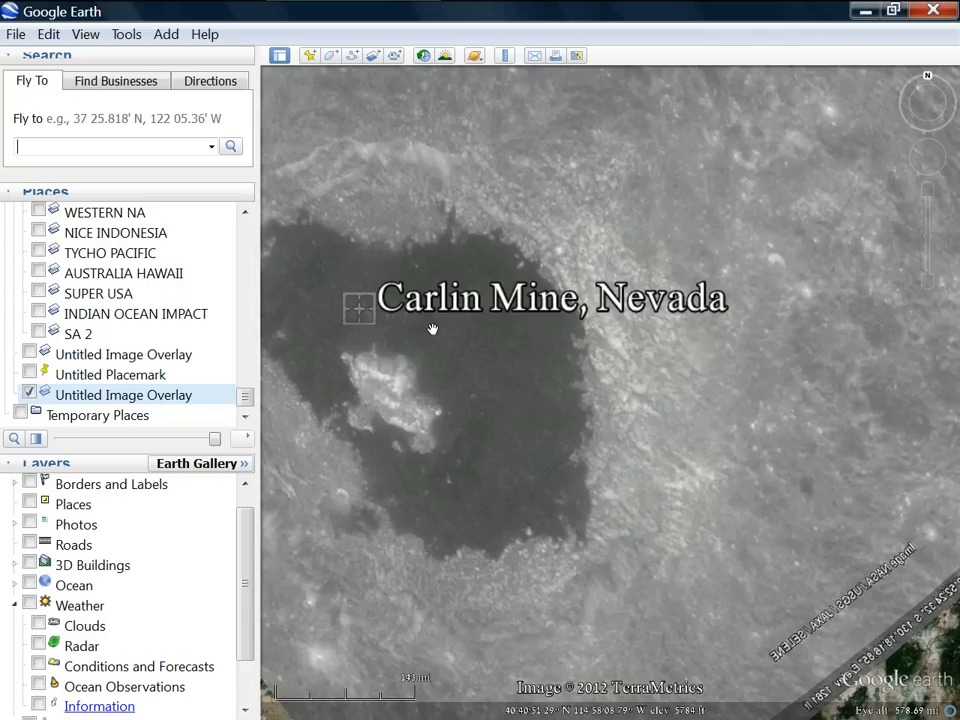
{"action": "mouse_move", "coordinate": [444, 352]}
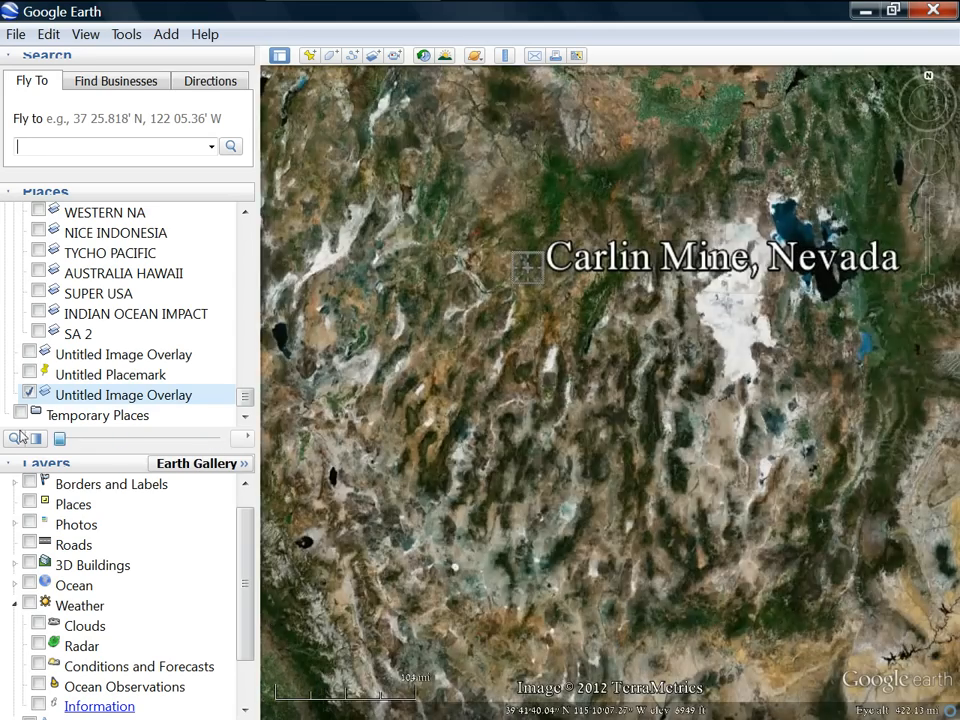
{"action": "left_click_drag", "start_coordinate": [60, 438], "coordinate": [216, 438]}
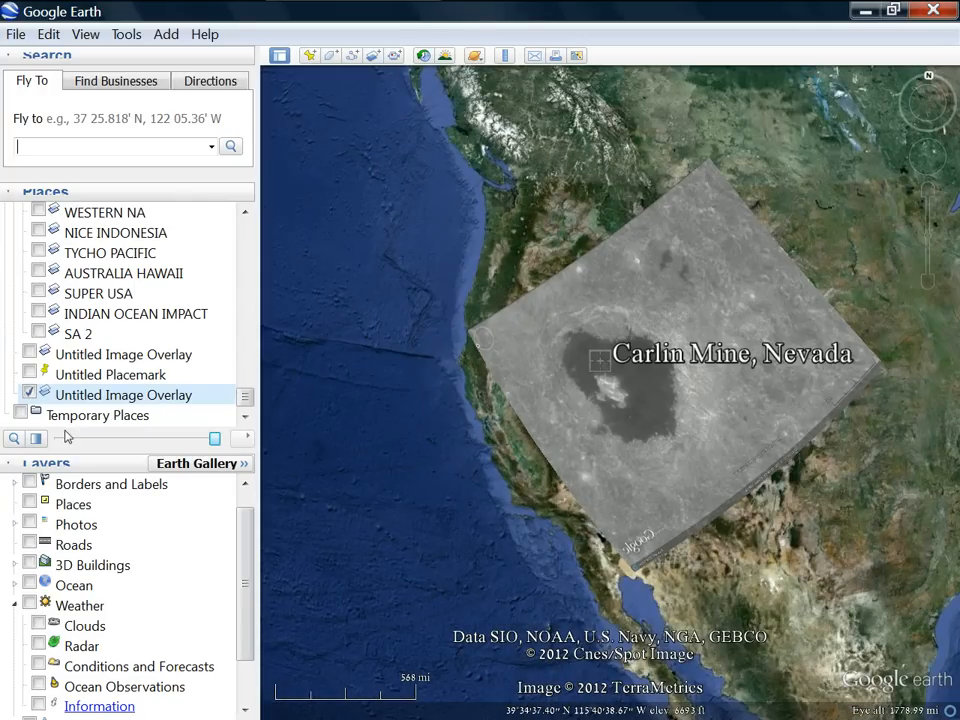
{"action": "left_click", "coordinate": [28, 394]}
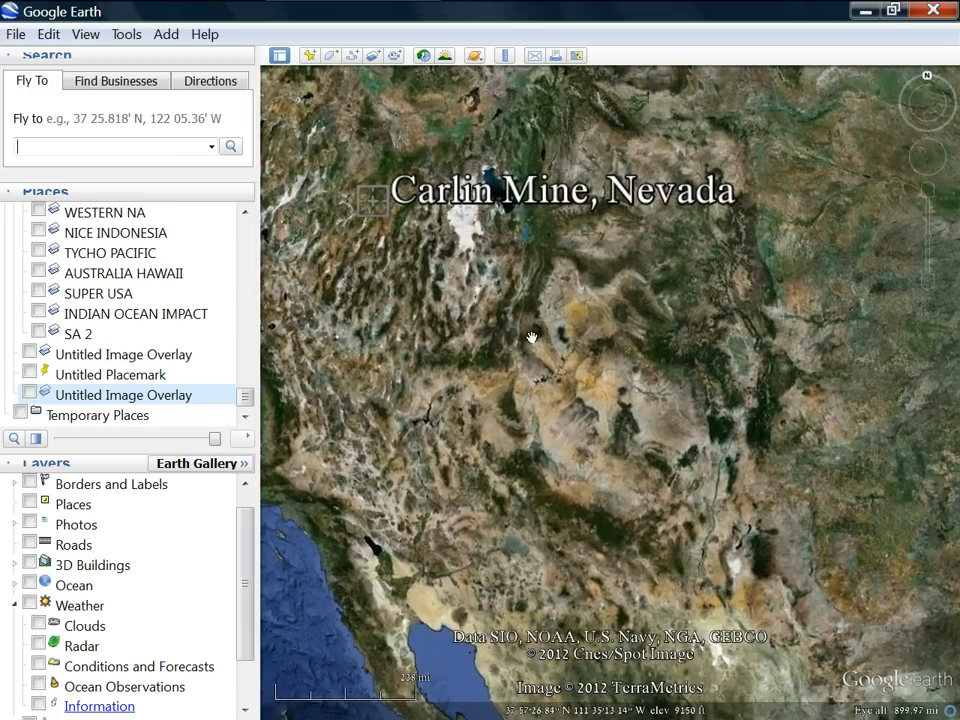
Zoom out from Carlin Mine until the whole globe shows North America and the Pacific
{"action": "scroll", "scroll_direction": "down", "scroll_amount": 3}
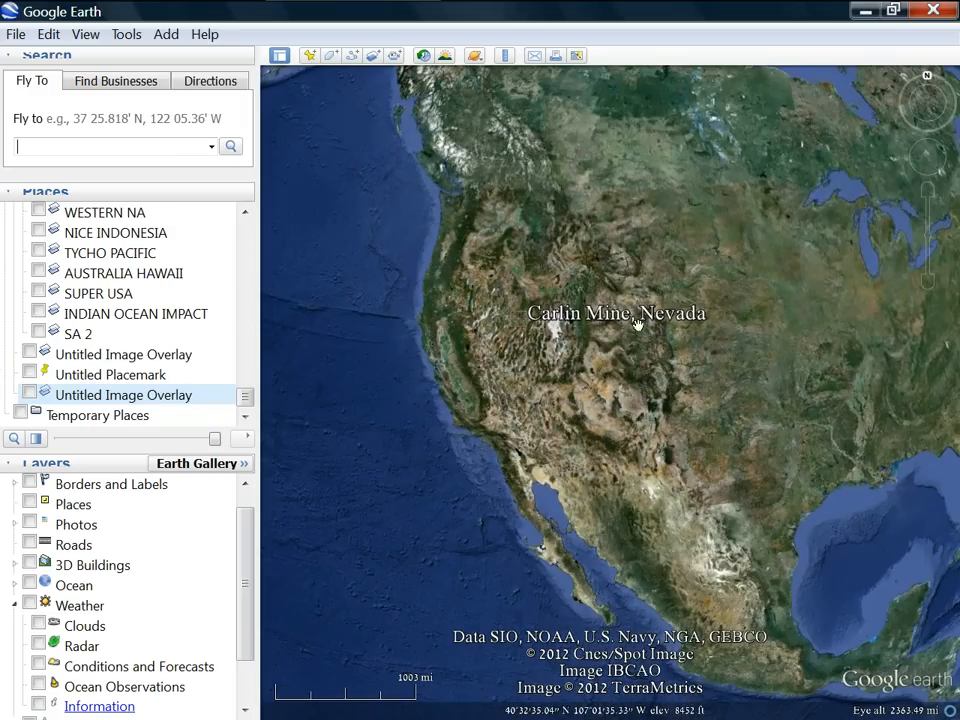
{"action": "mouse_move", "coordinate": [484, 388]}
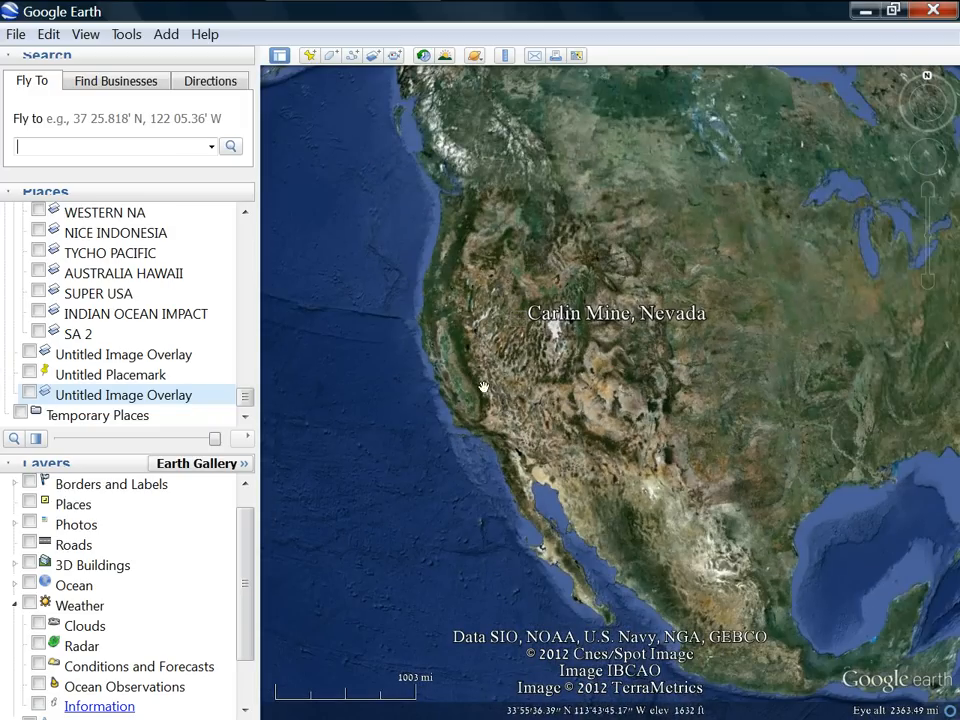
{"action": "scroll", "scroll_direction": "down", "scroll_amount": 3}
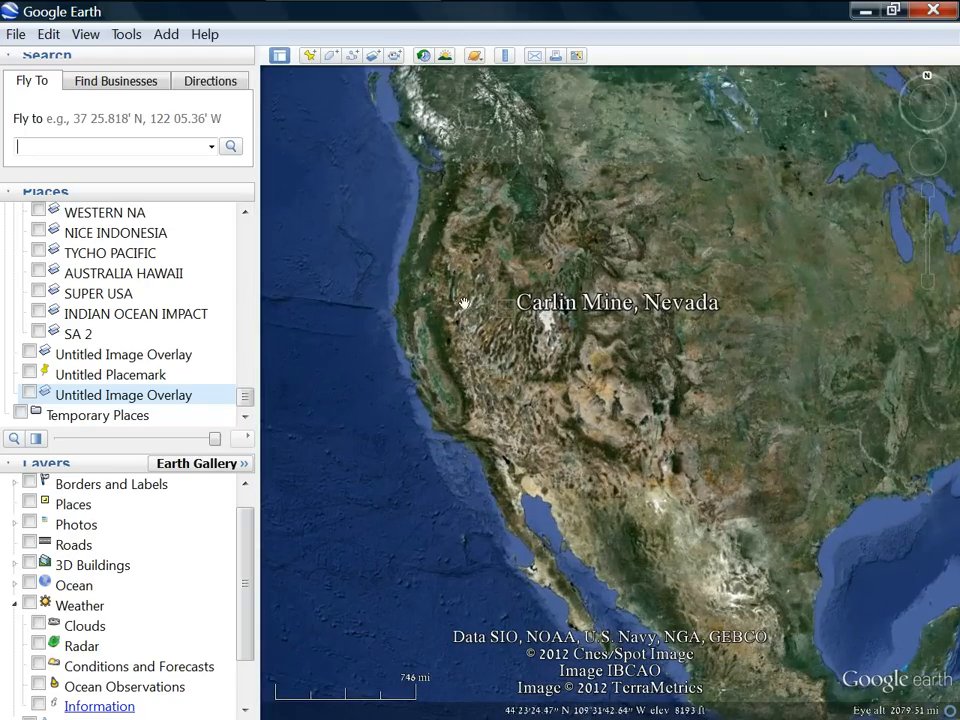
{"action": "mouse_move", "coordinate": [346, 316]}
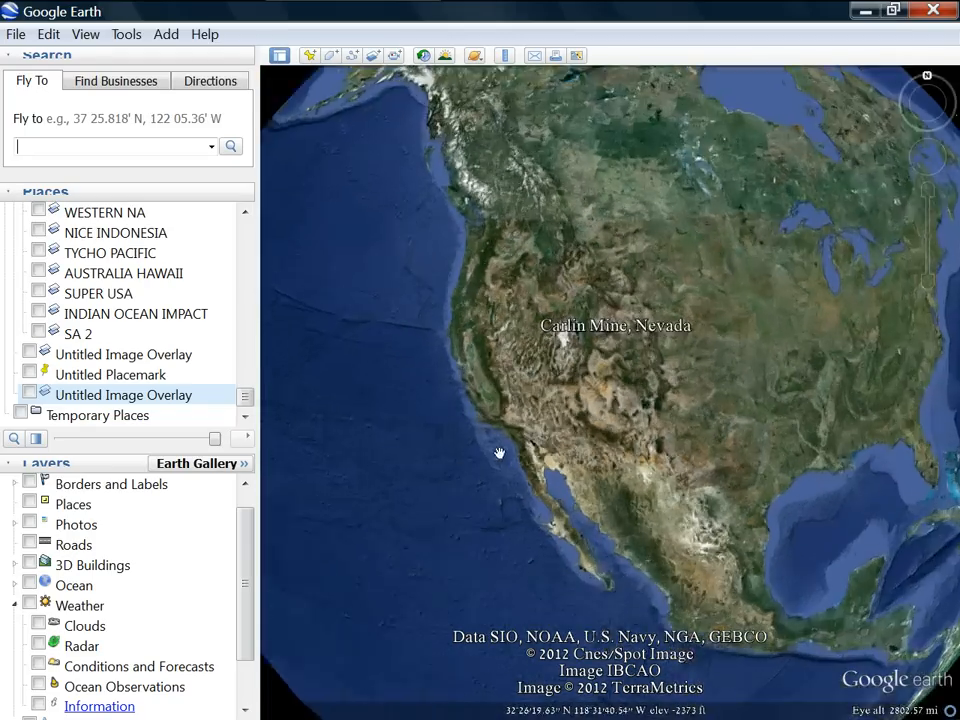
{"action": "scroll", "scroll_direction": "down", "scroll_amount": 3}
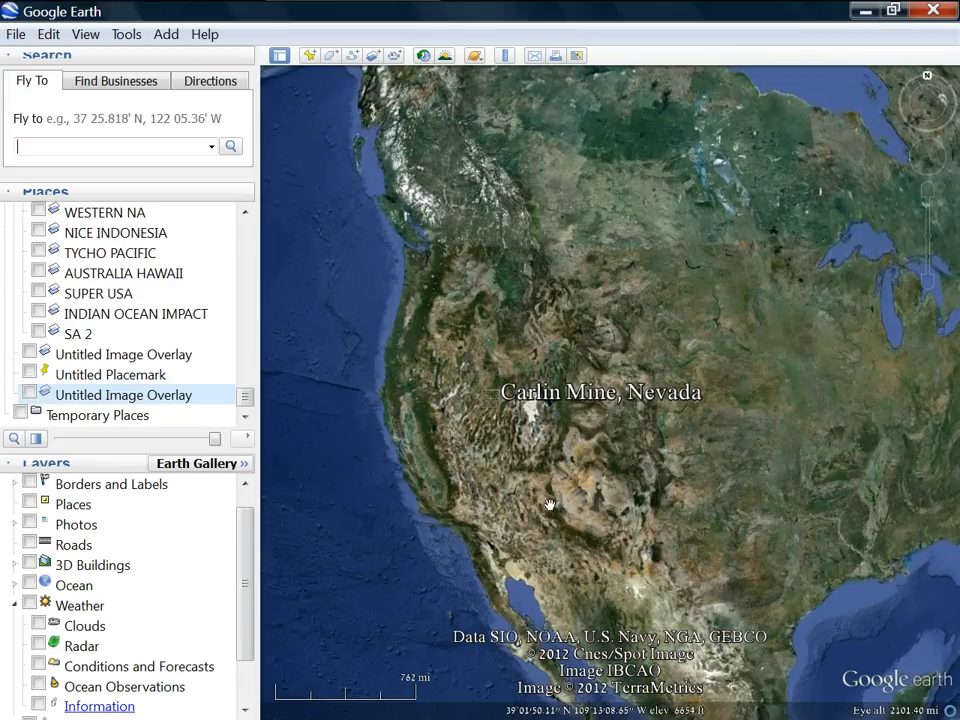
{"action": "scroll", "scroll_direction": "down", "scroll_amount": 3}
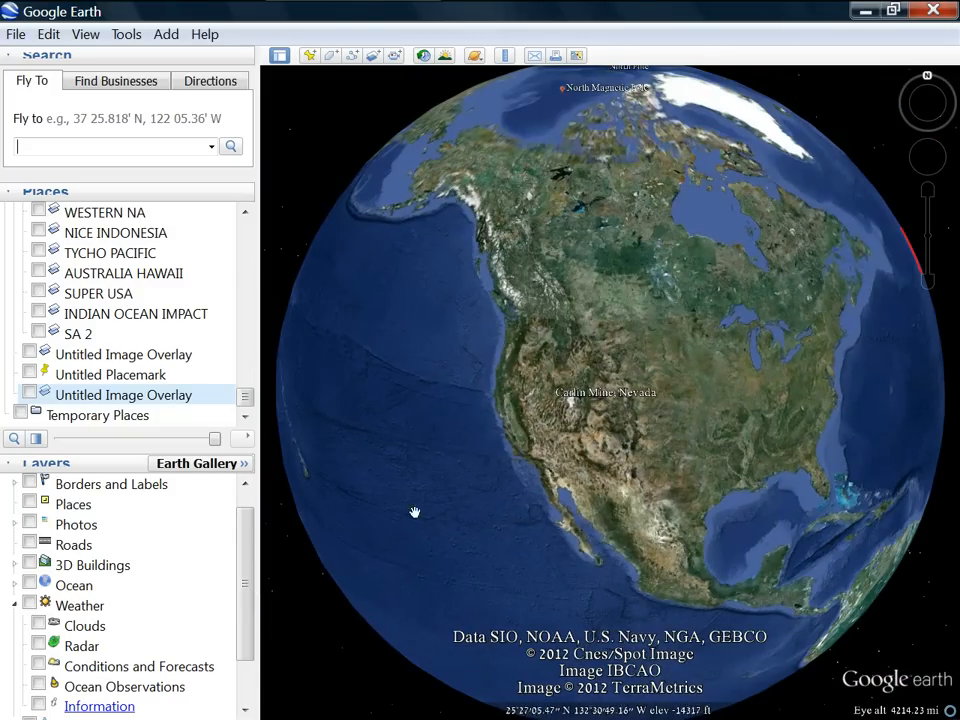
Rotate the globe through Asia, North America, Africa and Arabia, then east to Asia
{"action": "left_click_drag", "start_coordinate": [416, 512], "coordinate": [774, 622]}
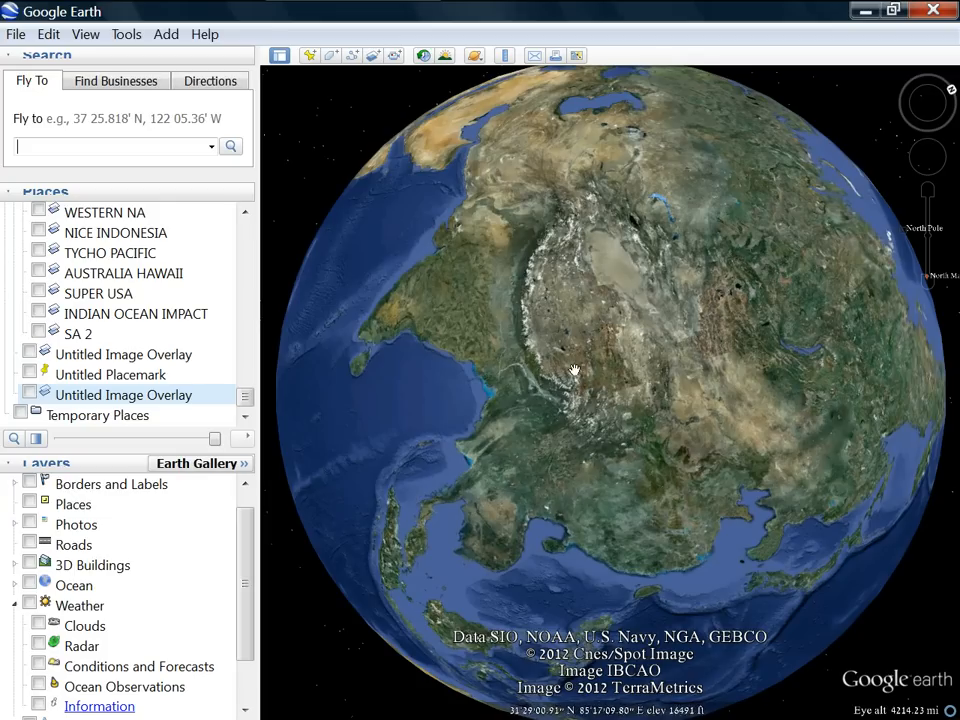
{"action": "left_click_drag", "start_coordinate": [576, 370], "coordinate": [672, 584]}
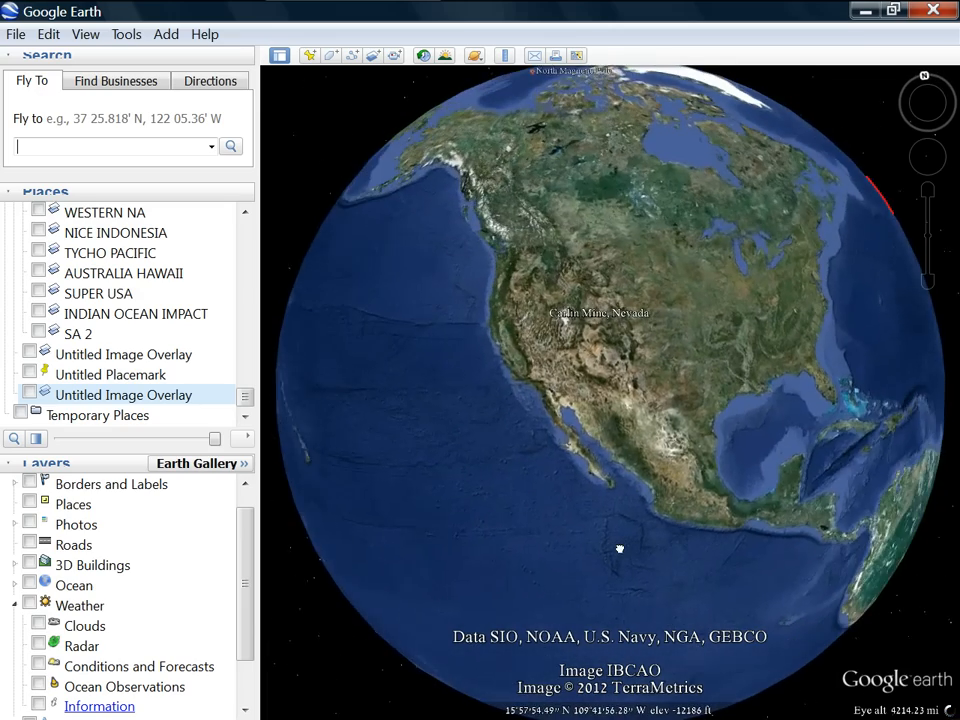
{"action": "left_click_drag", "start_coordinate": [620, 548], "coordinate": [436, 592]}
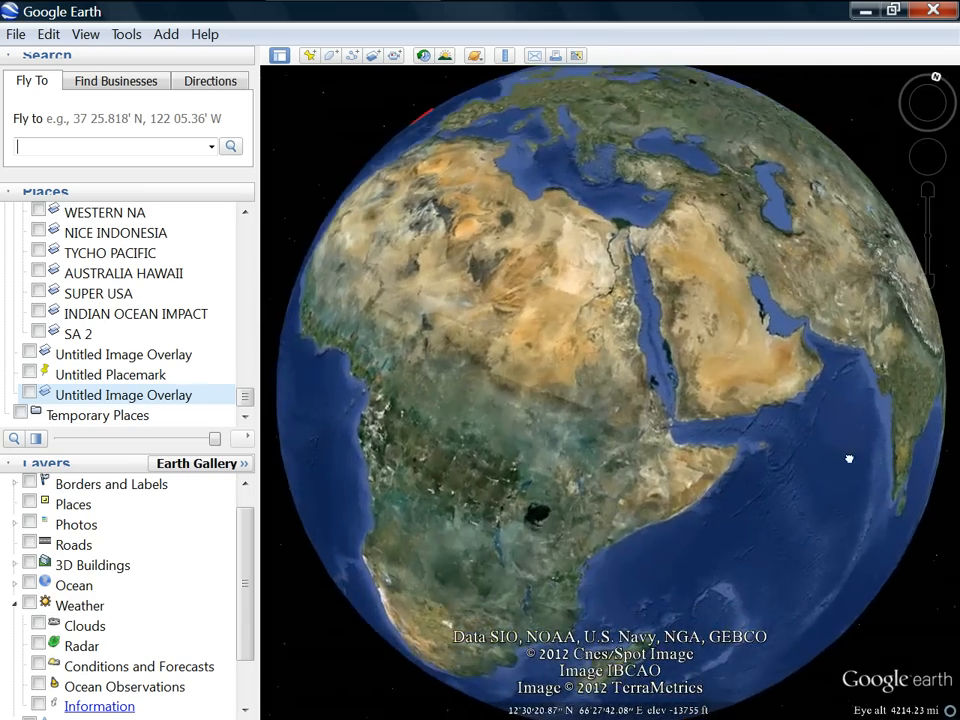
{"action": "left_click_drag", "start_coordinate": [850, 458], "coordinate": [680, 276]}
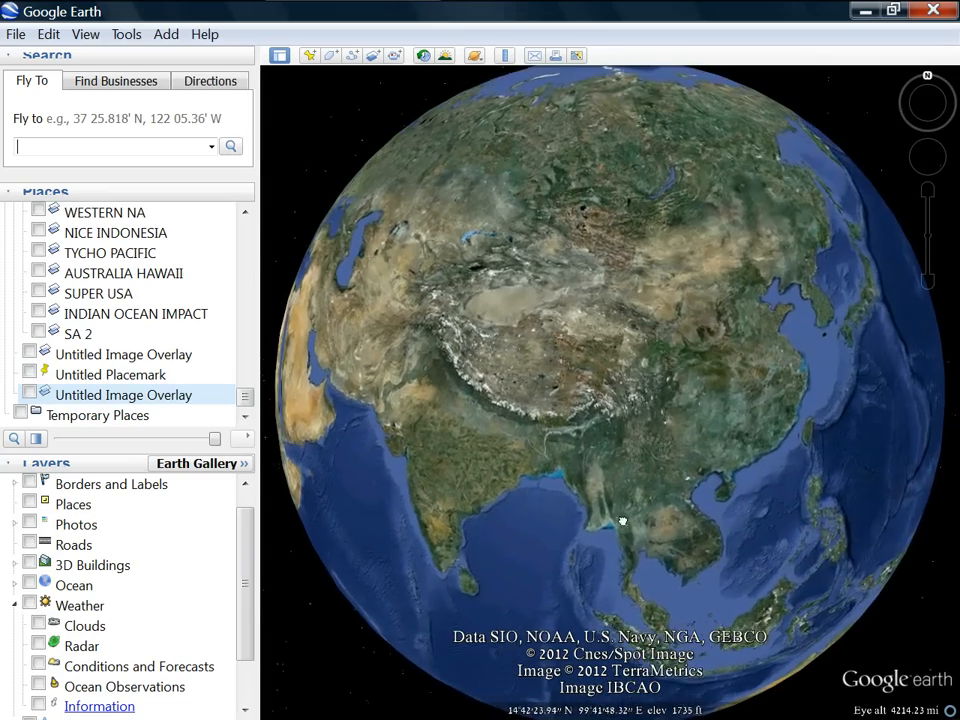
Bring Australia into view, zoom out, and turn the globe to rest on the Indian Ocean
{"action": "left_click_drag", "start_coordinate": [622, 520], "coordinate": [592, 398]}
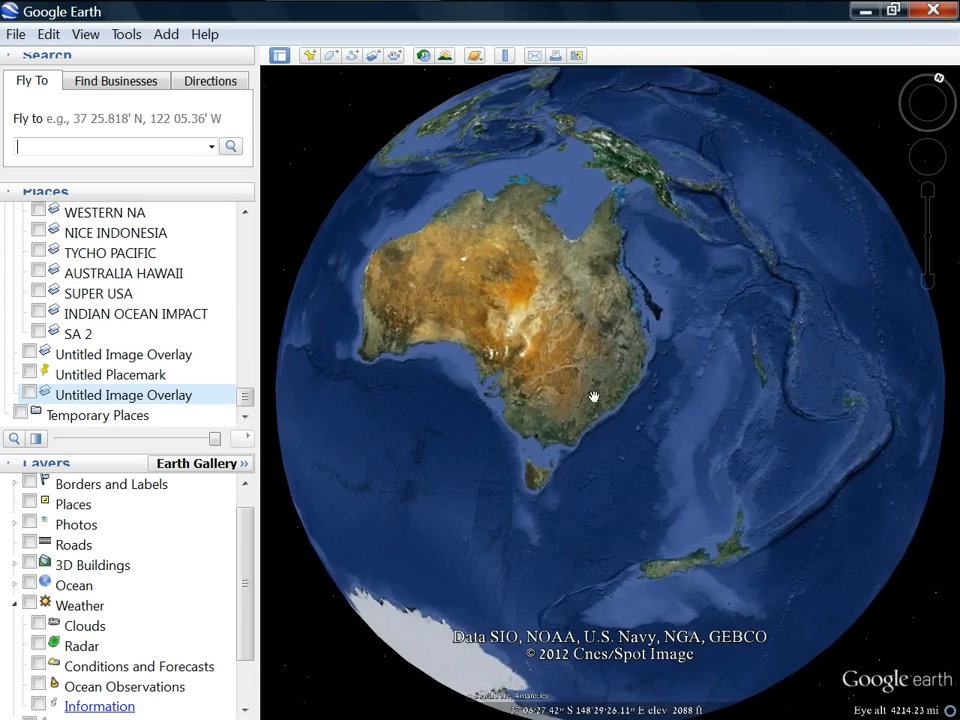
{"action": "scroll", "scroll_direction": "down", "scroll_amount": 3}
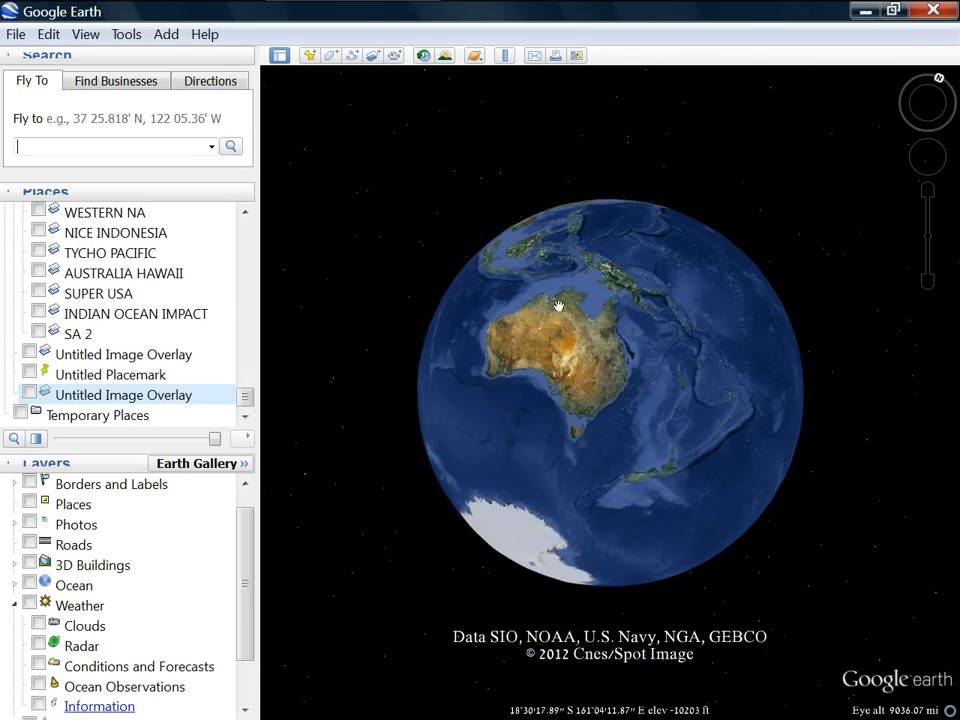
{"action": "left_click_drag", "start_coordinate": [560, 304], "coordinate": [476, 452]}
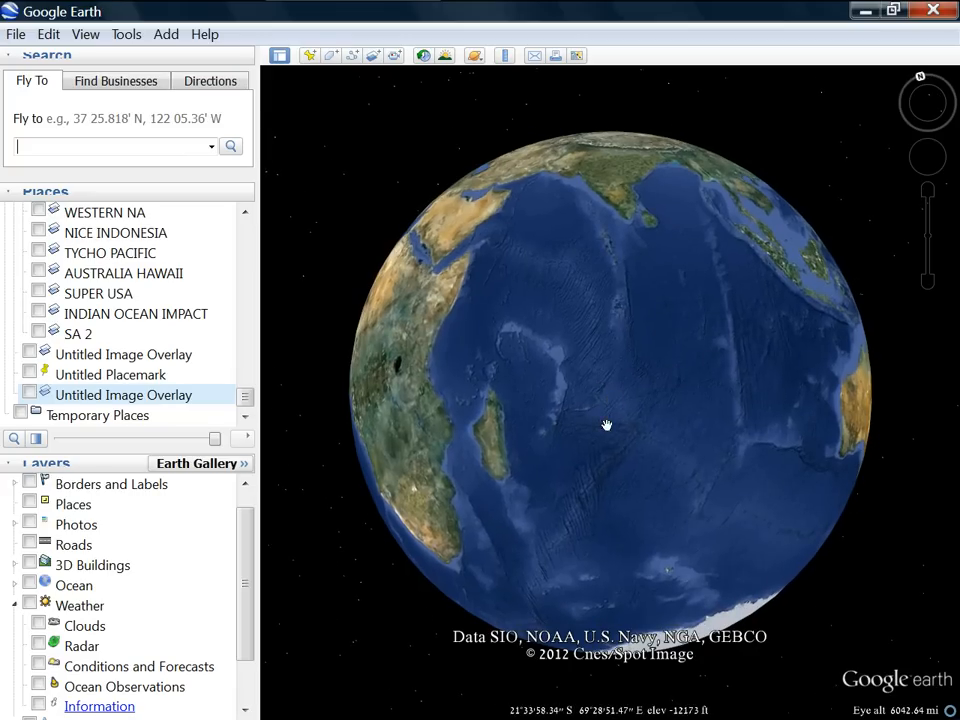
Turn the globe from the Indian Ocean to East and Southeast Asia with northern Australia below
{"action": "scroll", "scroll_direction": "down", "scroll_amount": 3}
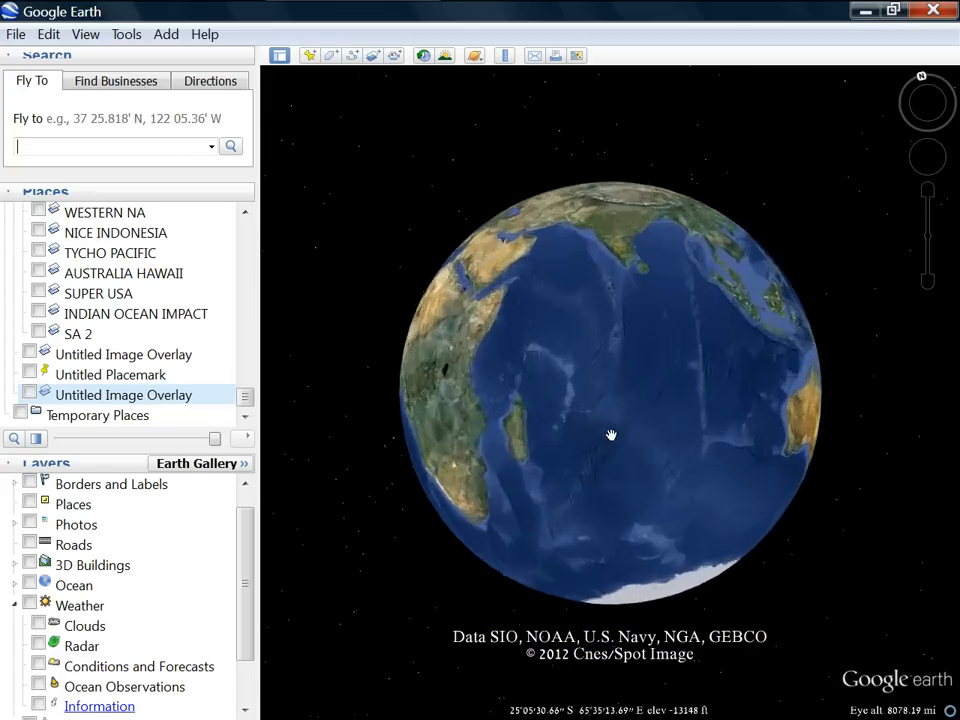
{"action": "left_click_drag", "start_coordinate": [612, 436], "coordinate": [640, 400]}
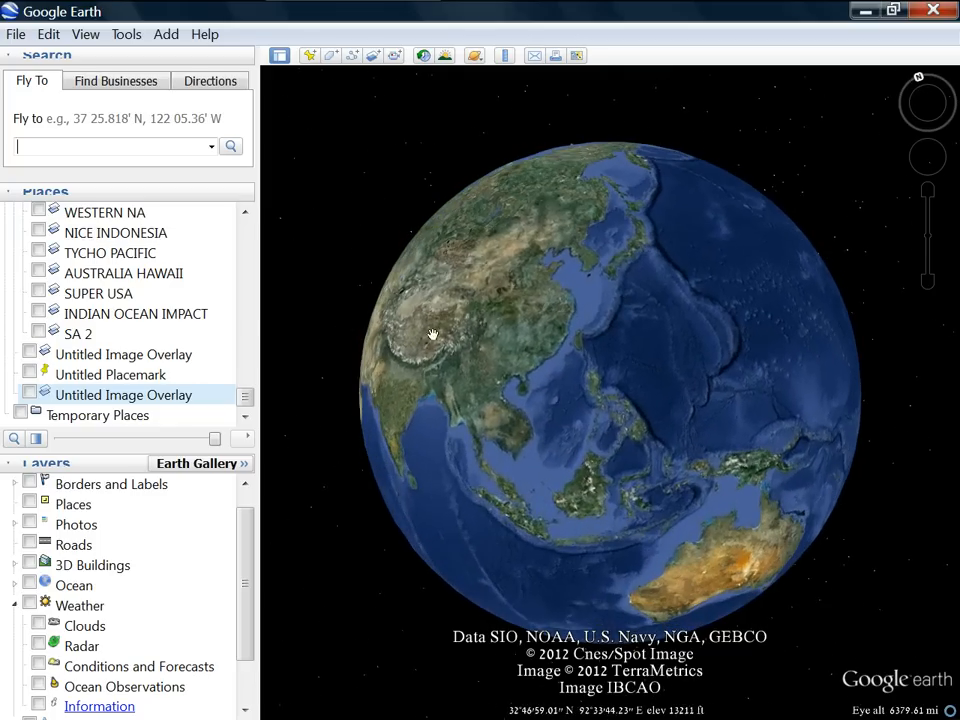
{"action": "left_click_drag", "start_coordinate": [432, 334], "coordinate": [518, 378]}
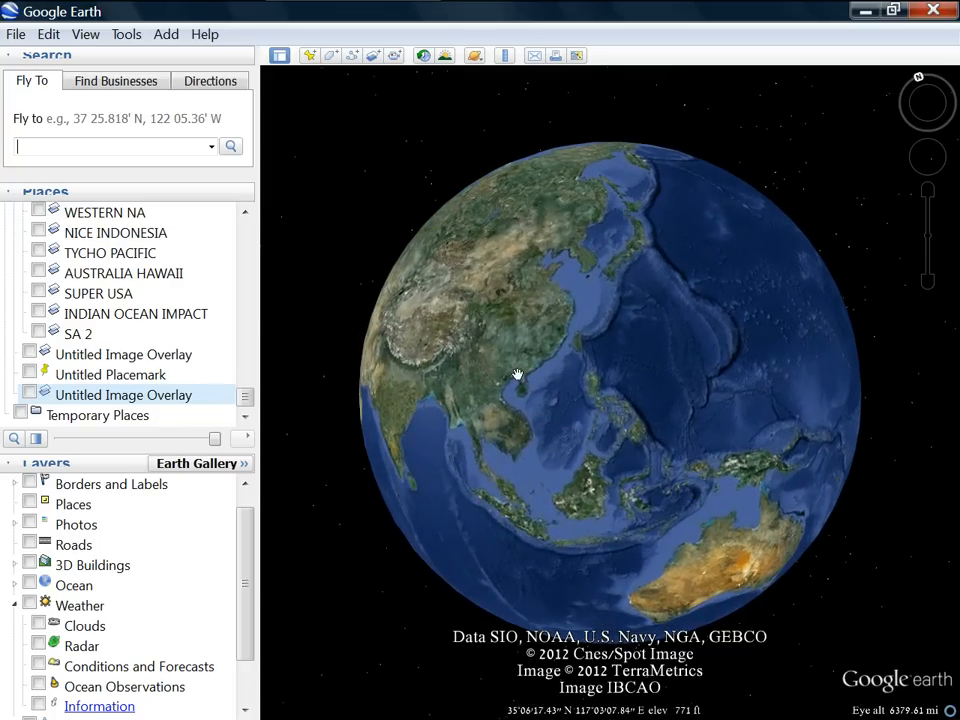
{"action": "left_click_drag", "start_coordinate": [518, 376], "coordinate": [576, 384]}
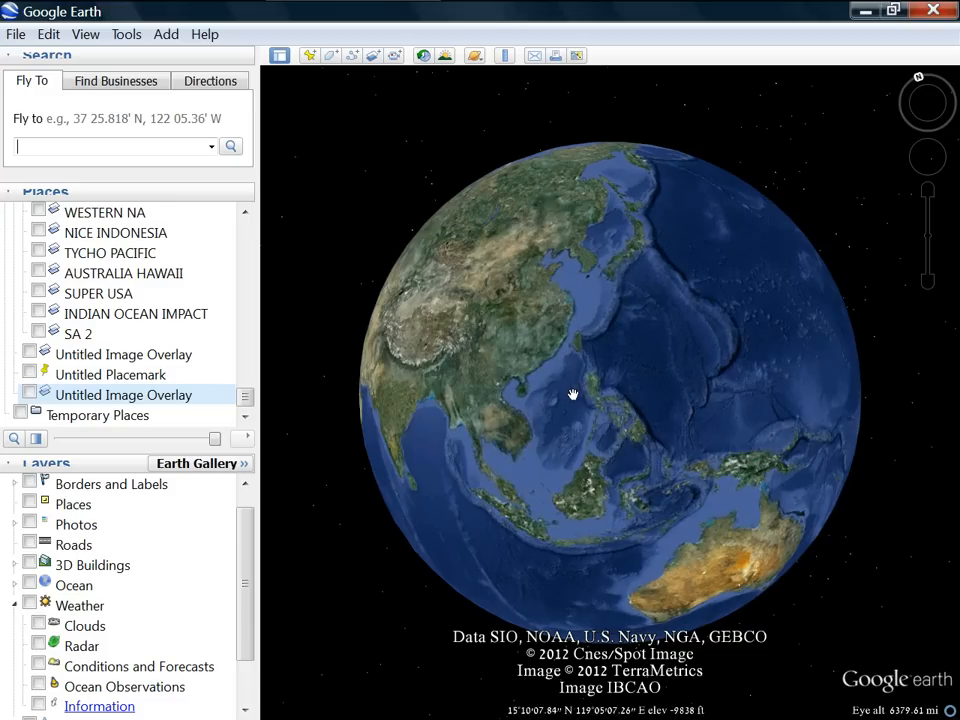
{"action": "mouse_move", "coordinate": [652, 528]}
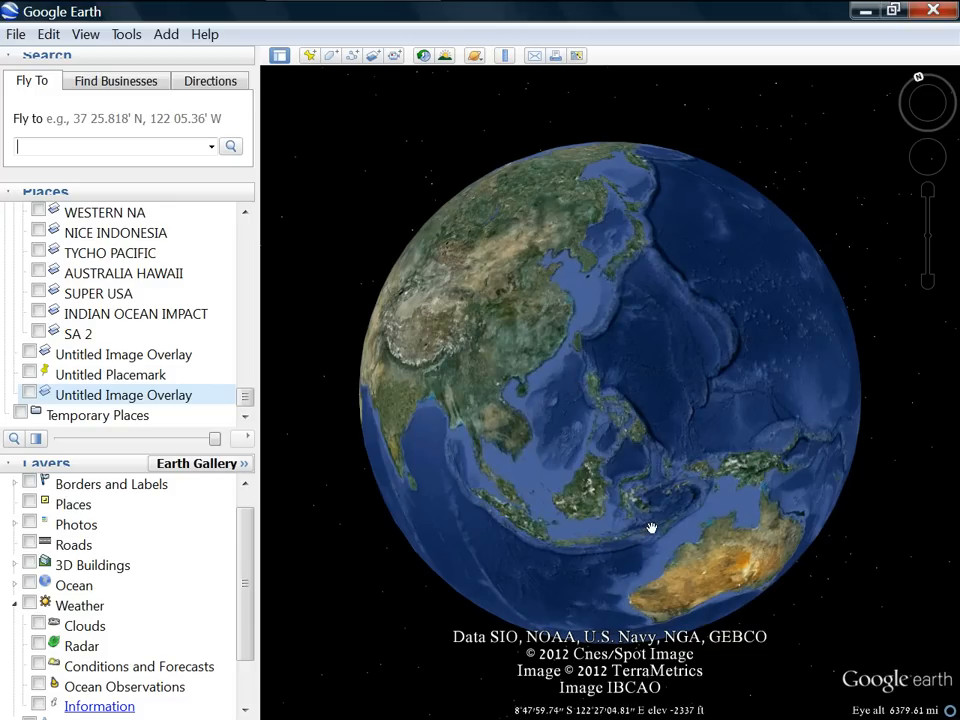